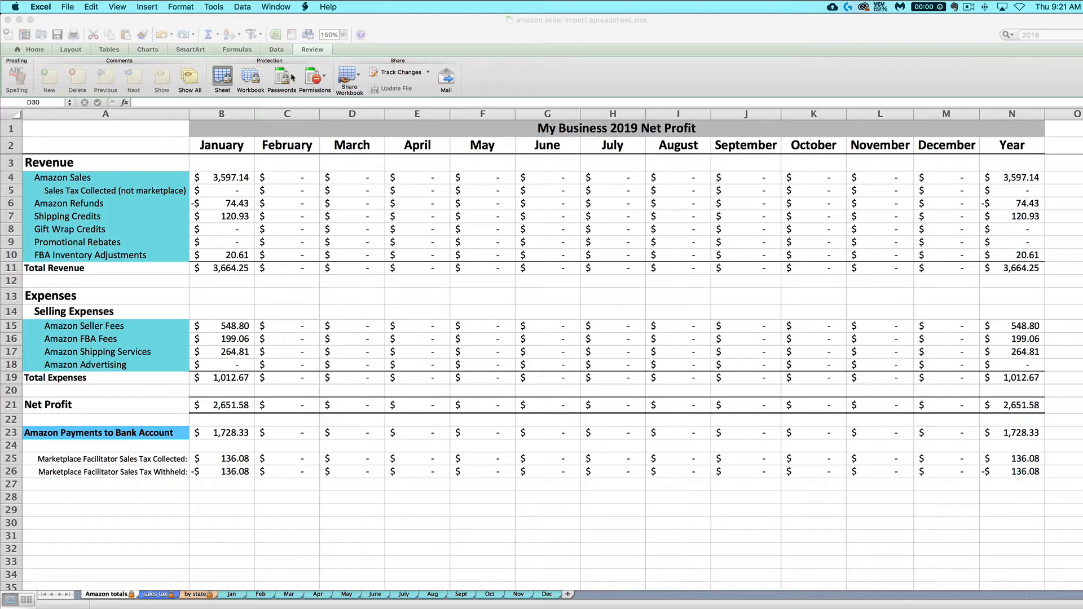
Step: Switch to the 2020 seller workbook and show its sales tax sheet with Texas totals
left_click(276, 7)
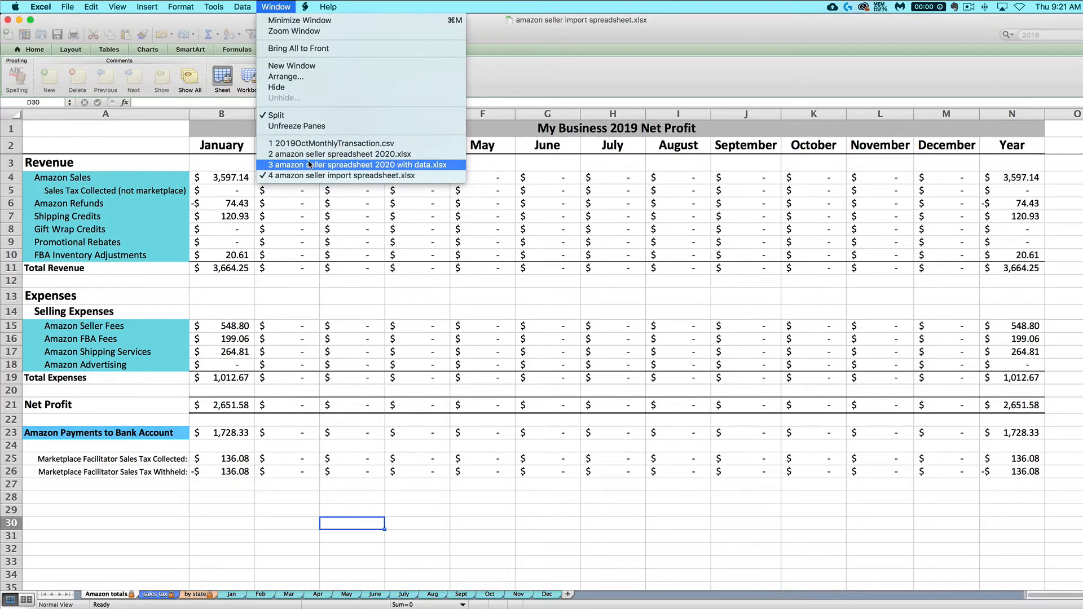
left_click(354, 164)
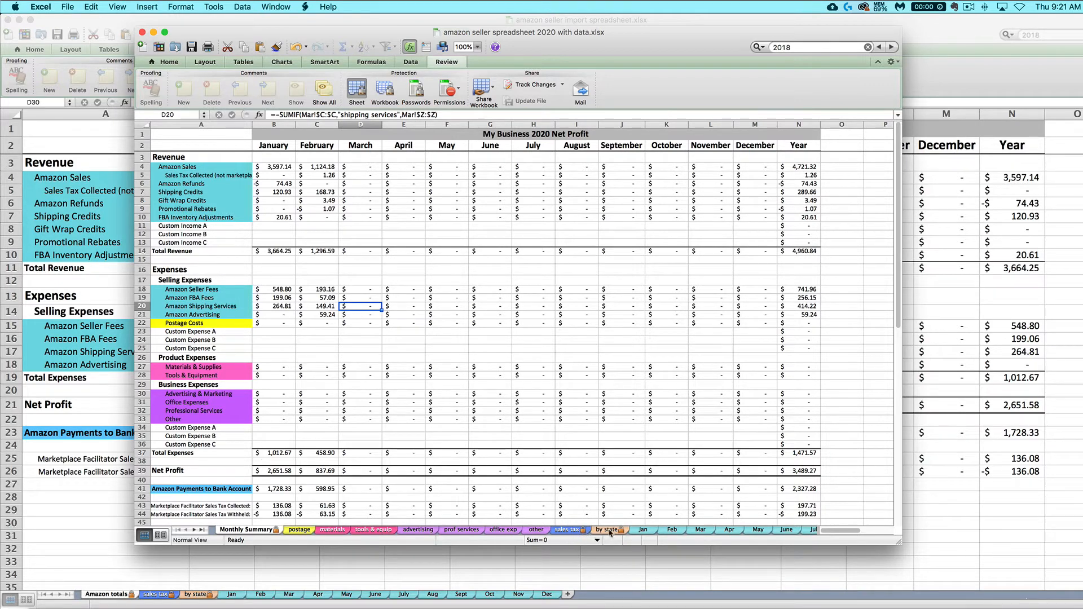
mouse_move(398, 227)
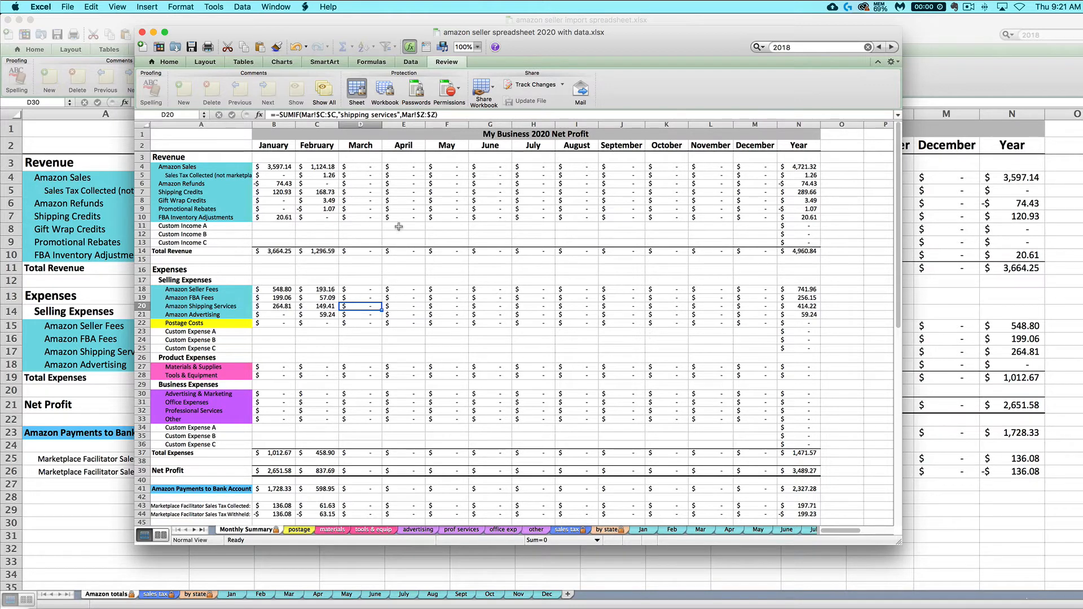
mouse_move(567, 55)
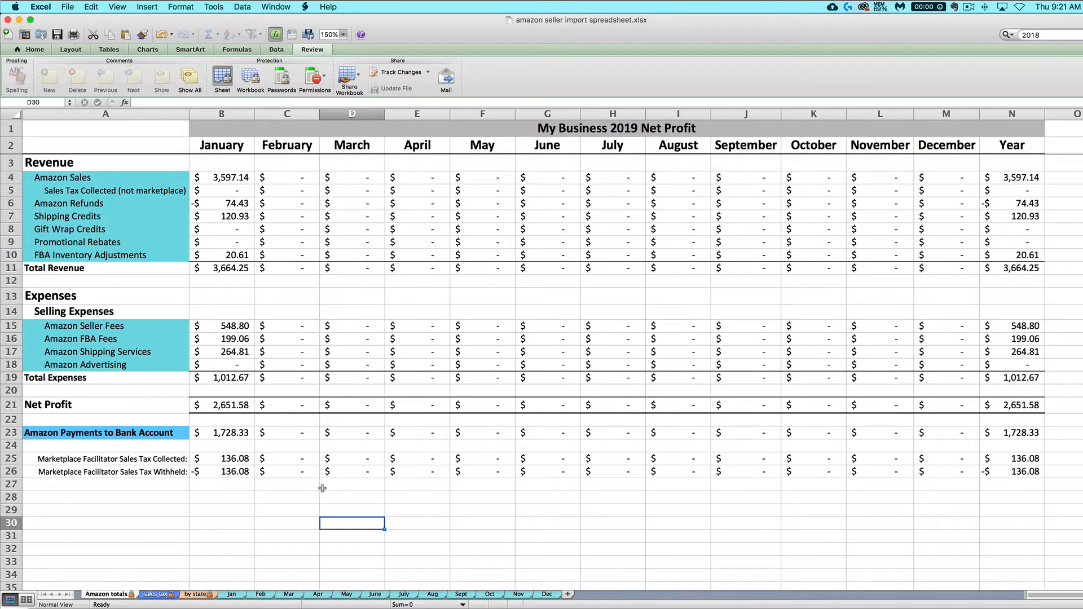
mouse_move(175, 574)
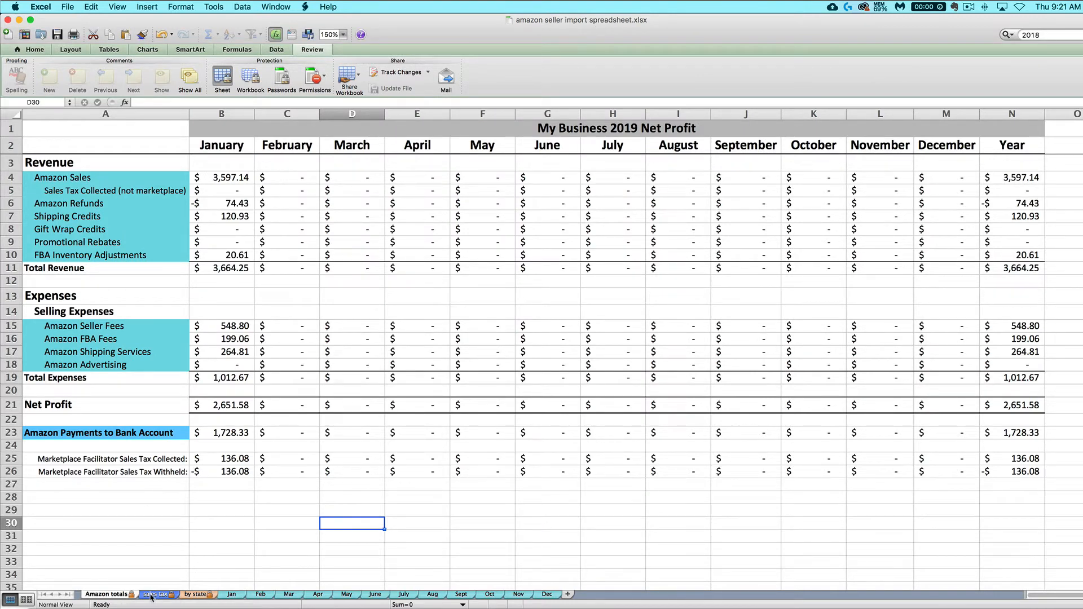
left_click(156, 594)
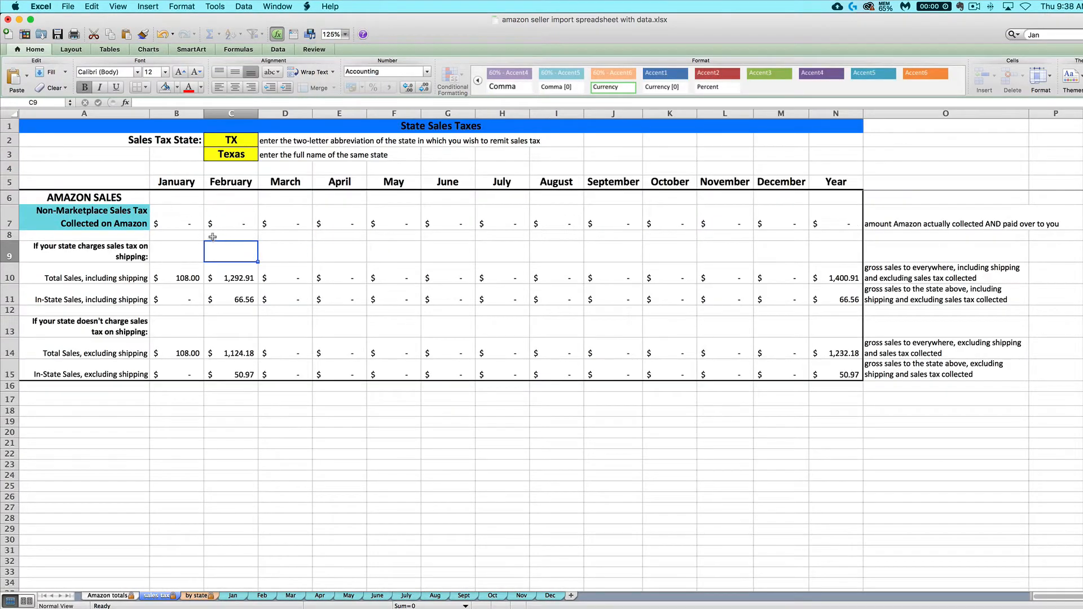
mouse_move(344, 312)
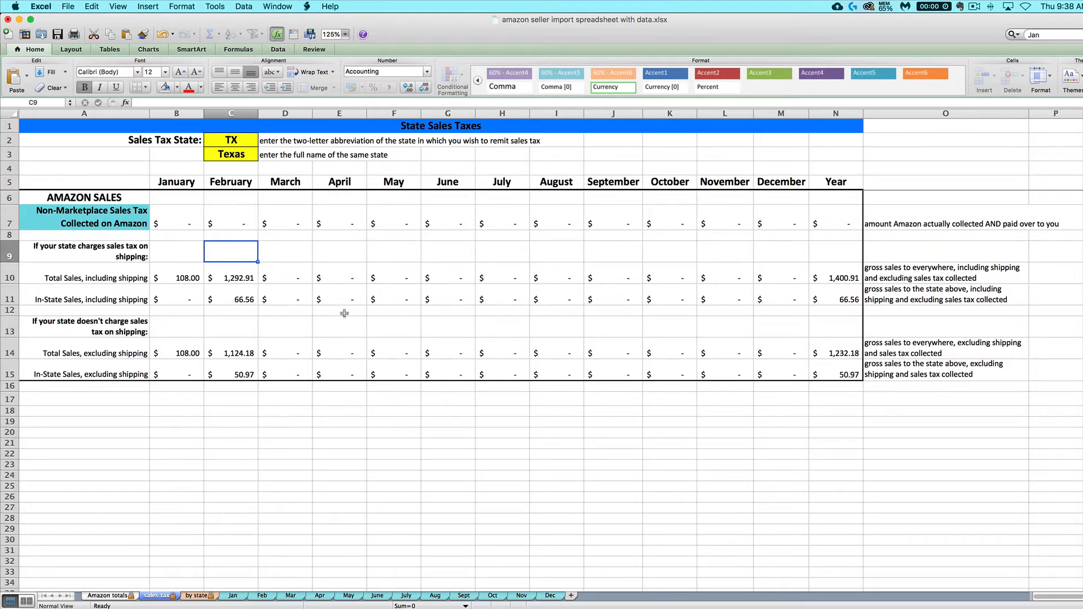
mouse_move(317, 302)
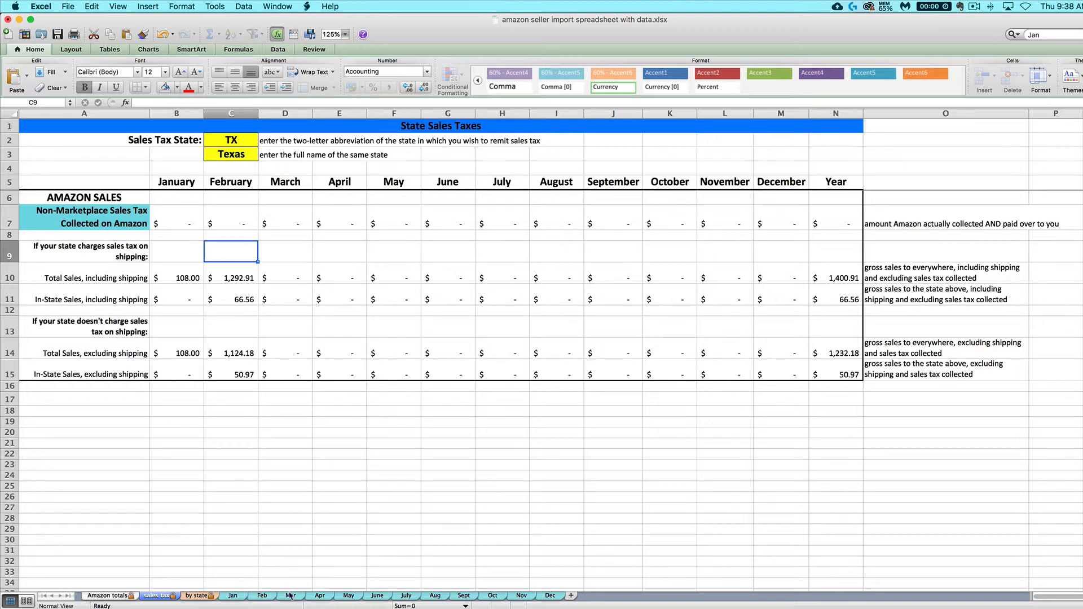
mouse_move(239, 340)
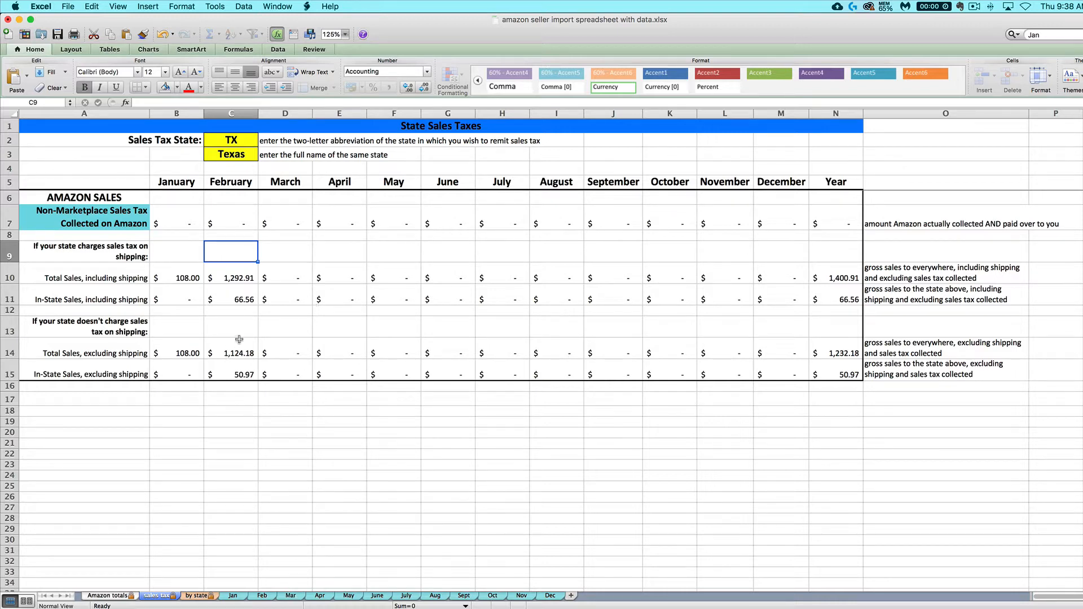
mouse_move(237, 397)
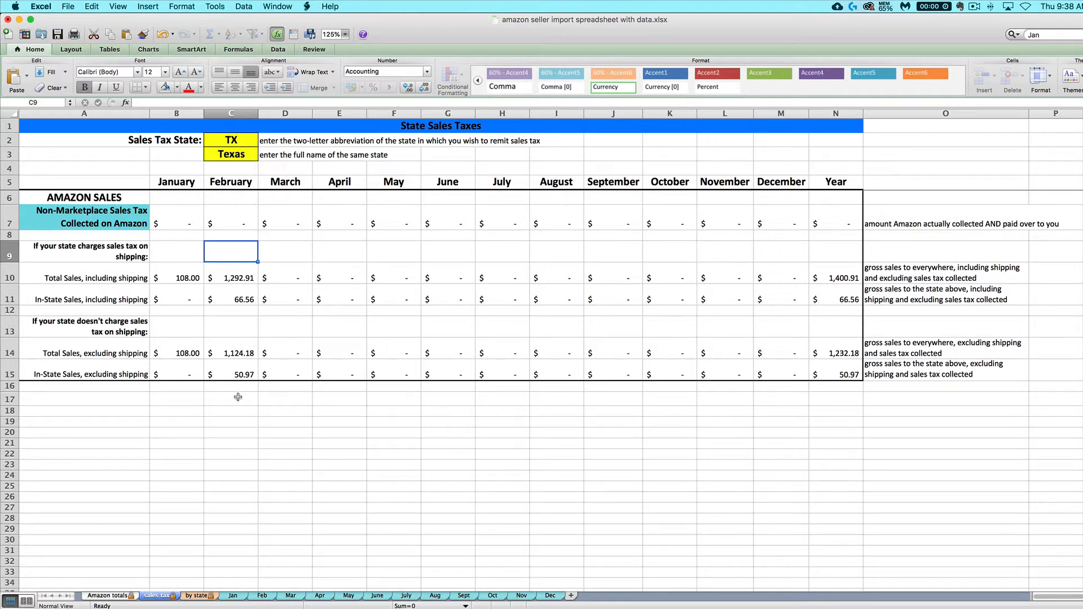
mouse_move(234, 425)
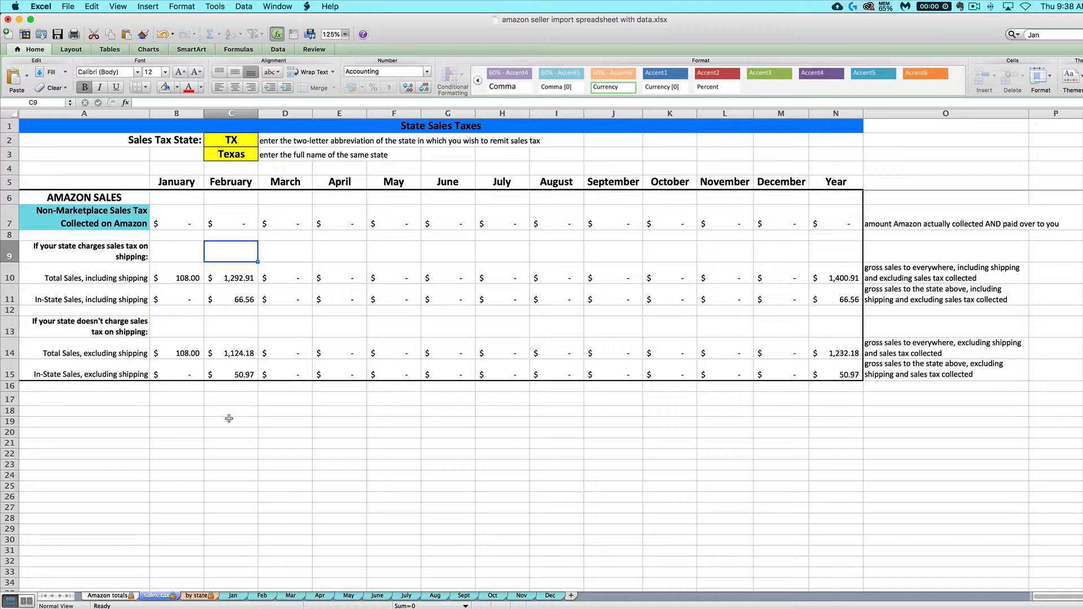
mouse_move(244, 436)
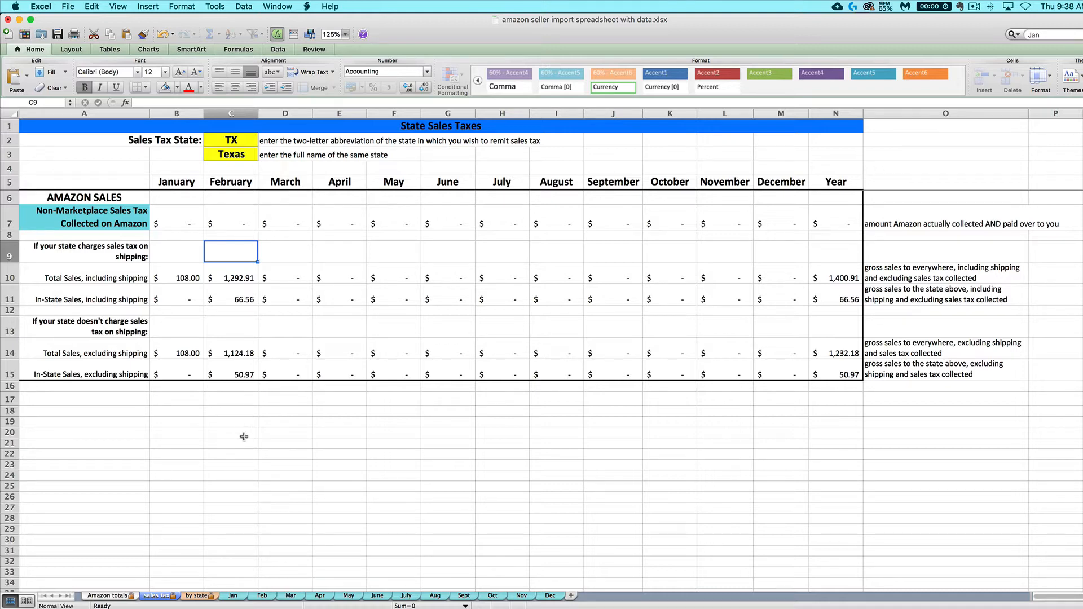
mouse_move(261, 432)
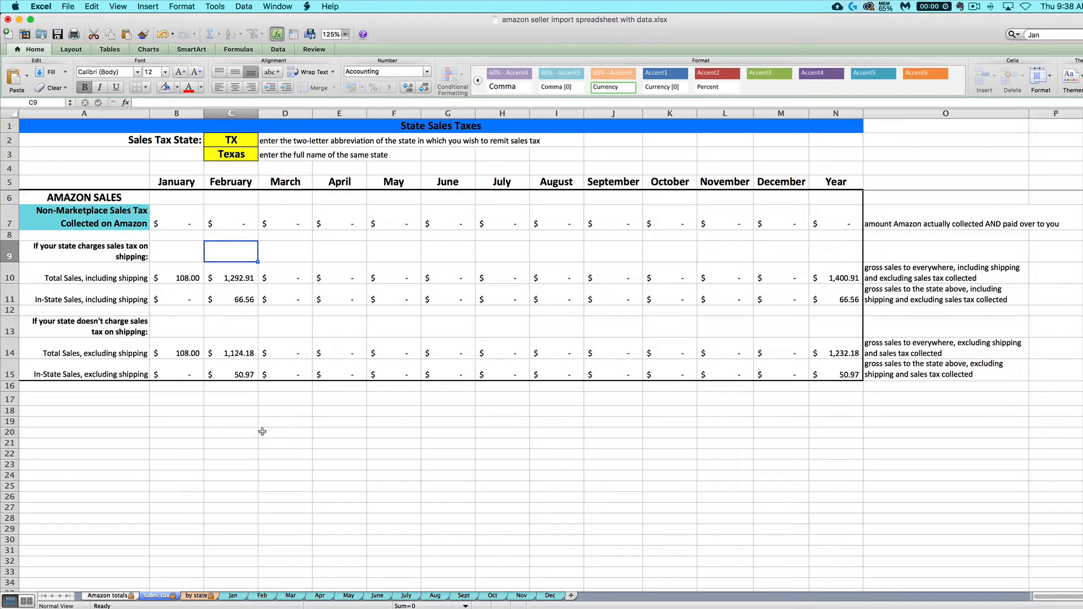
mouse_move(257, 434)
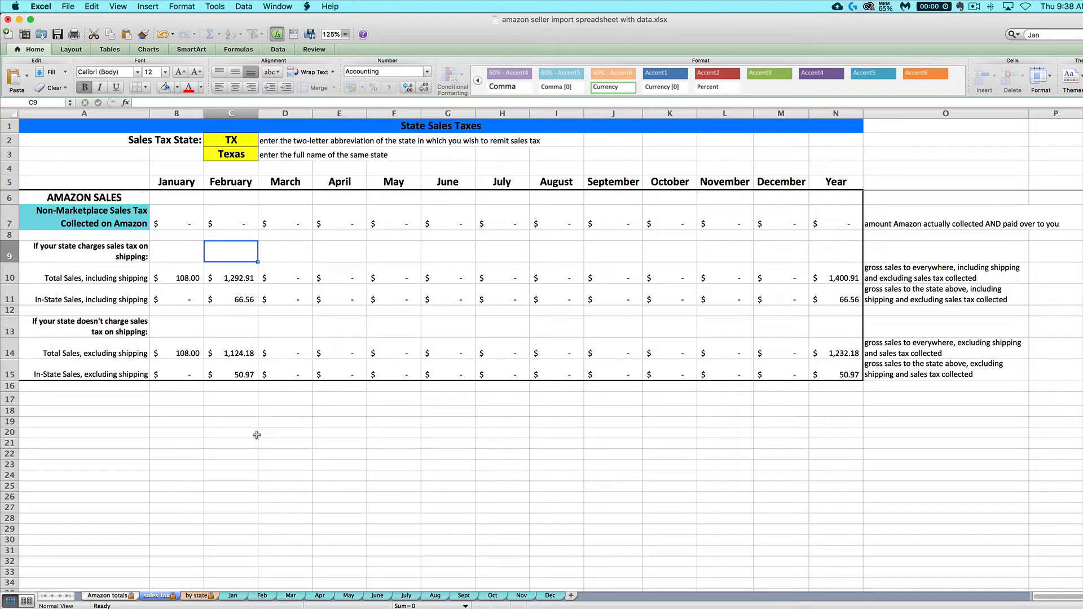
mouse_move(242, 464)
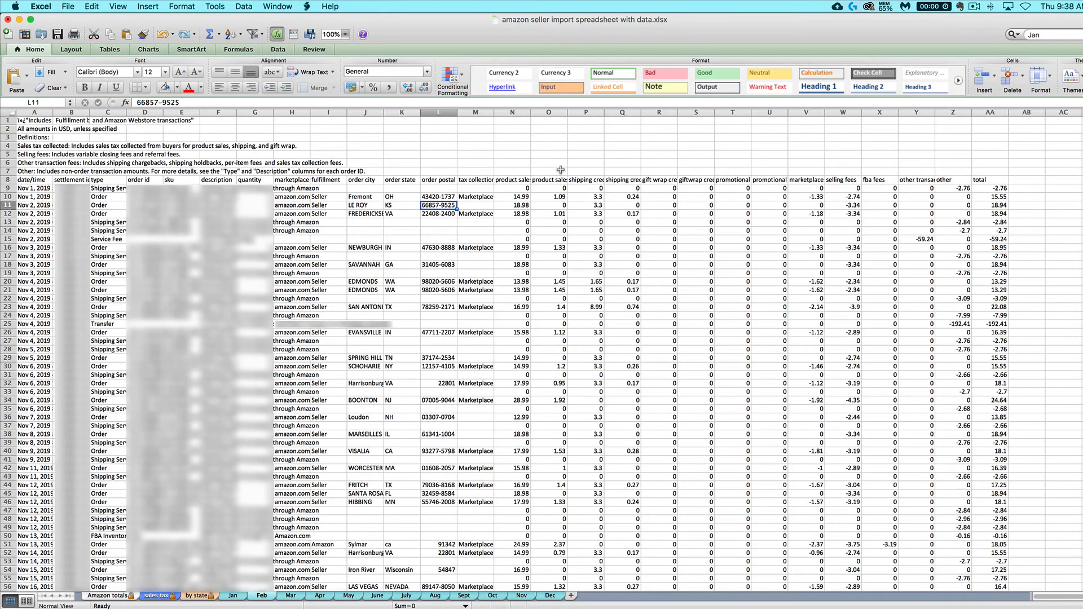
Step: Review the tax collection column M and marketplace withheld tax column V on Feb, then return to sales tax
left_click(549, 111)
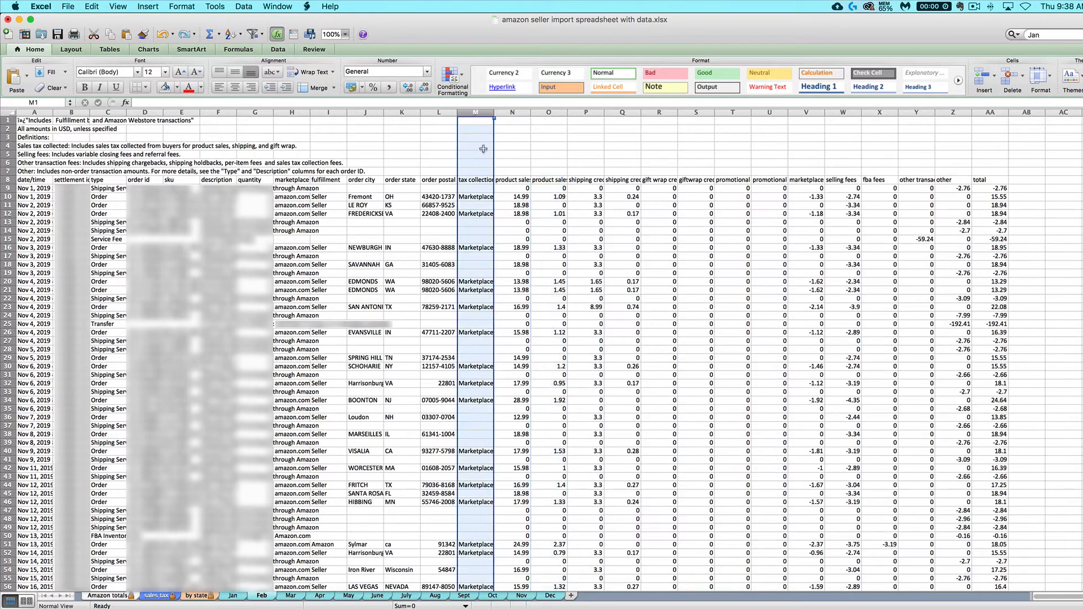
left_click(475, 196)
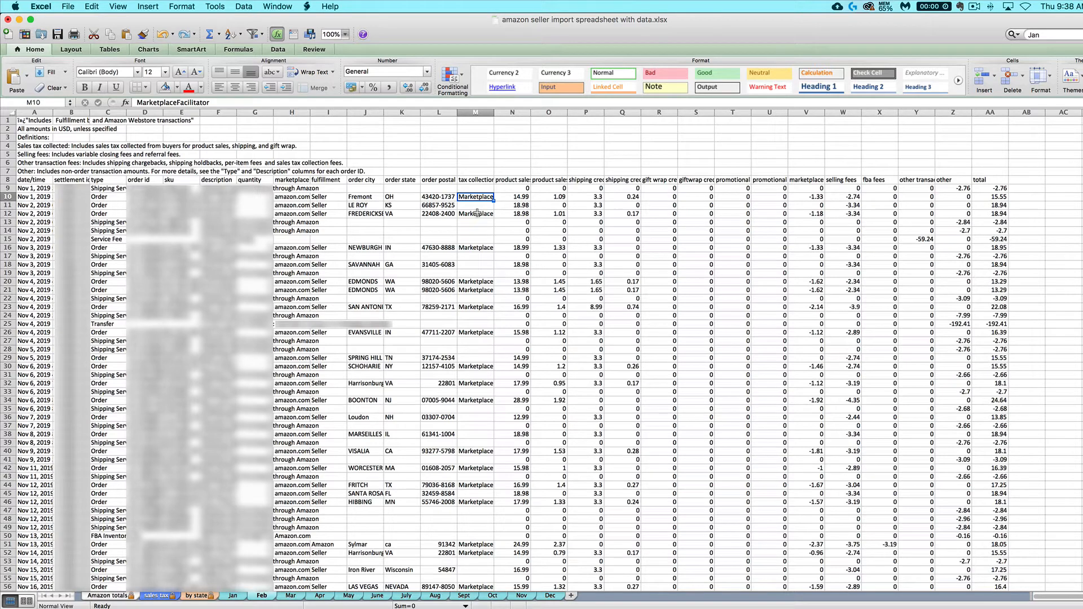
left_click(805, 112)
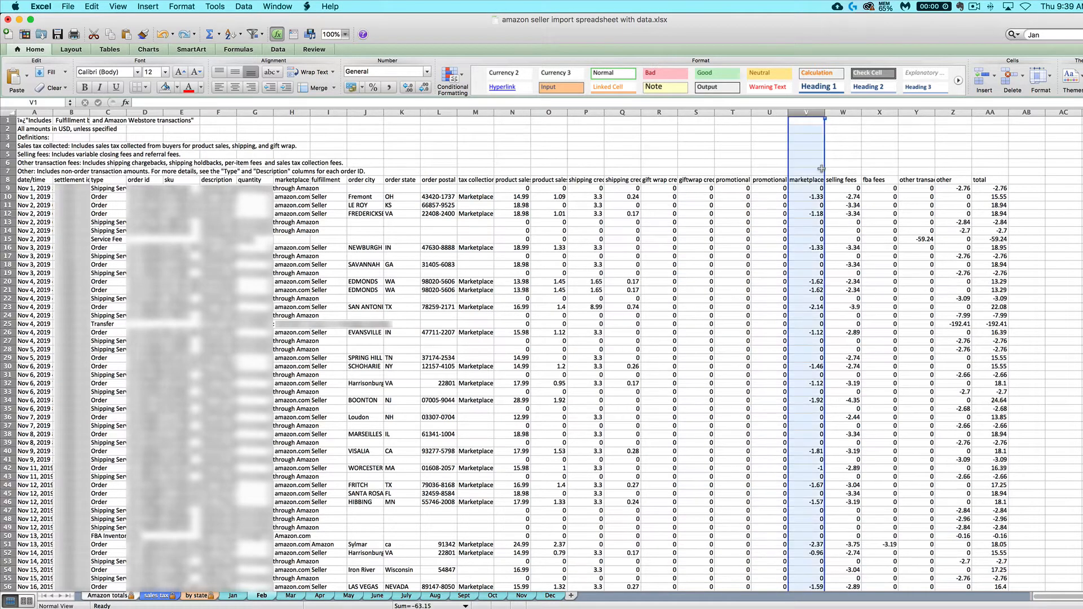
mouse_move(768, 233)
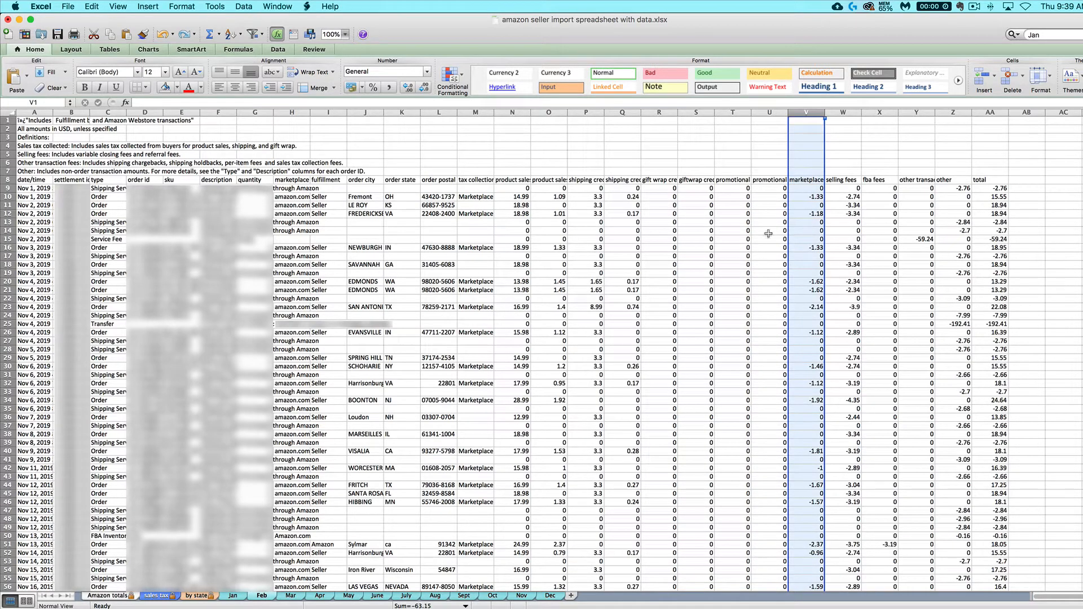
mouse_move(239, 580)
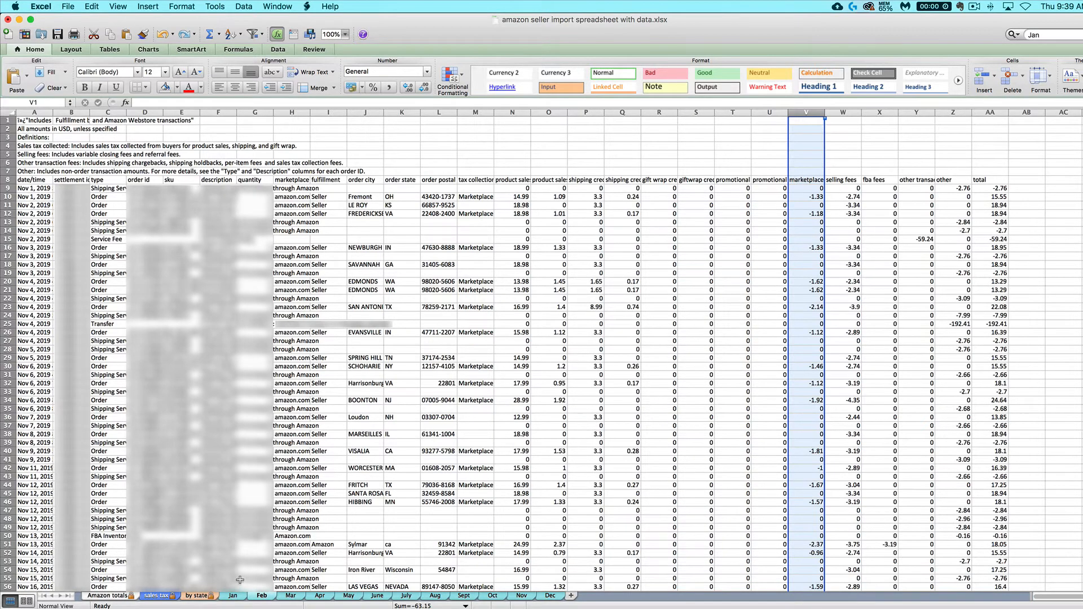
left_click(156, 596)
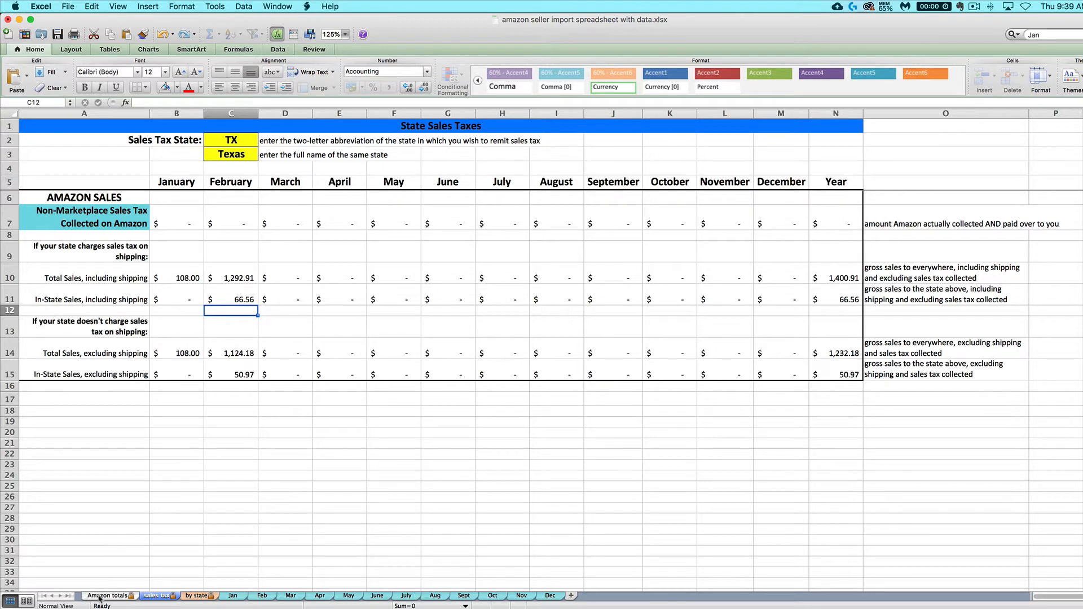
Step: Check the Amazon totals sheet and return to the sales tax summary's Total Sales row
left_click(107, 596)
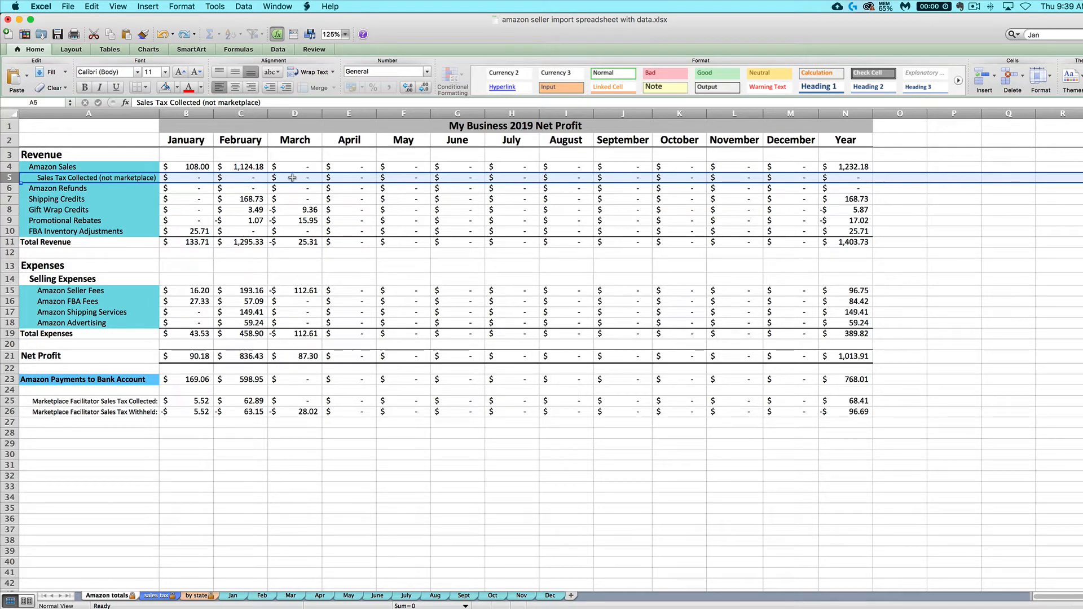
left_click(155, 595)
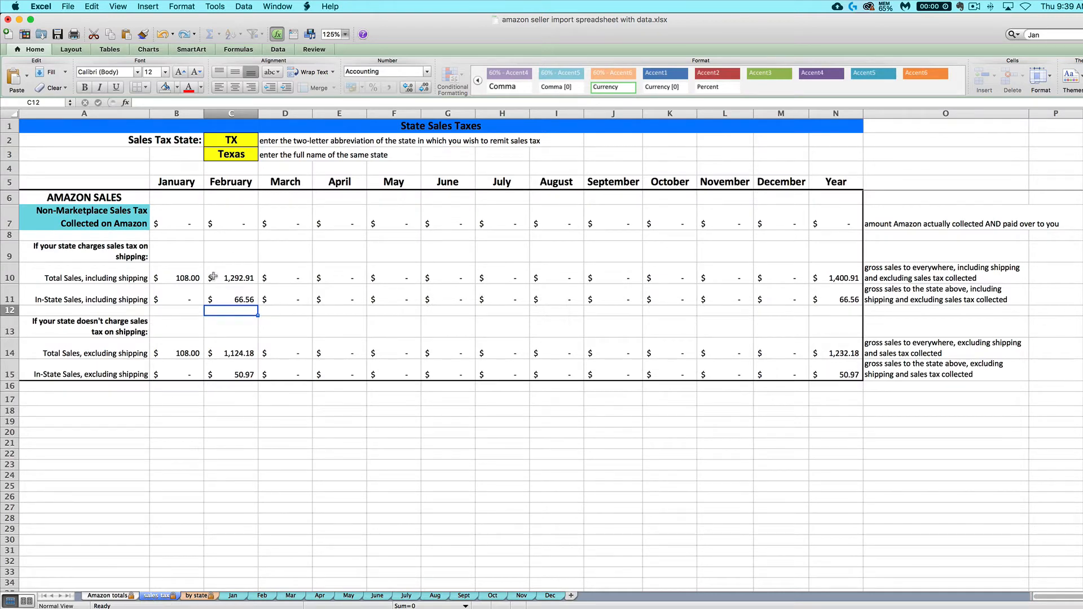
mouse_move(105, 254)
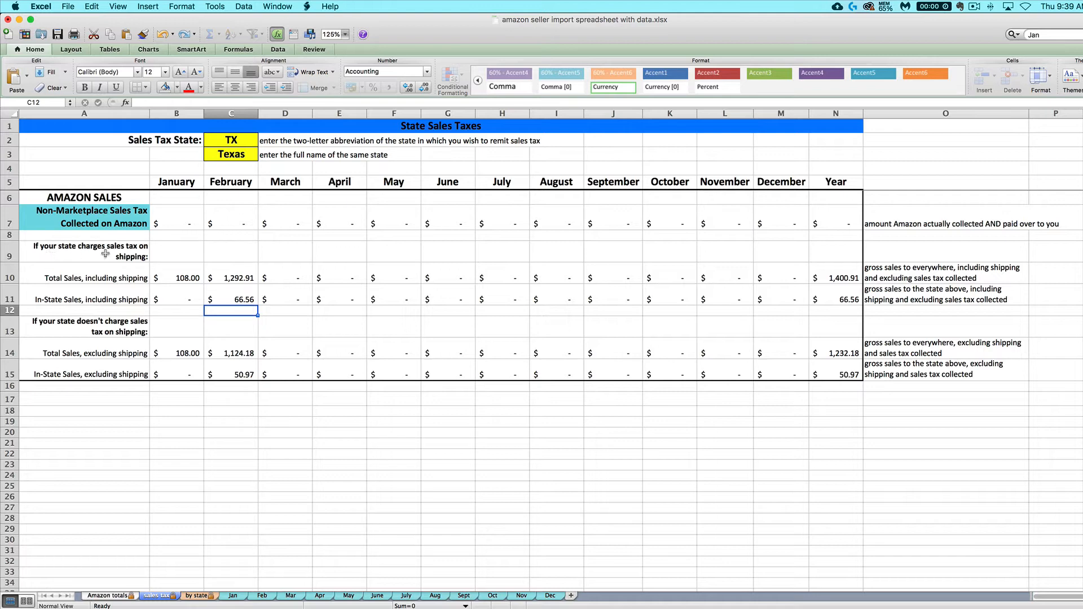
mouse_move(130, 299)
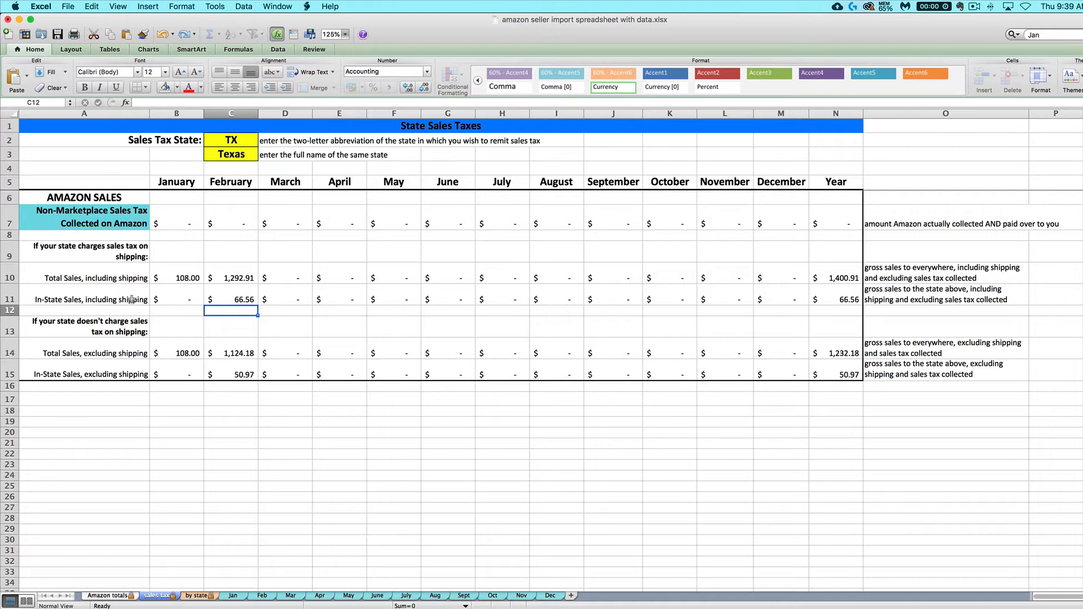
left_click(85, 278)
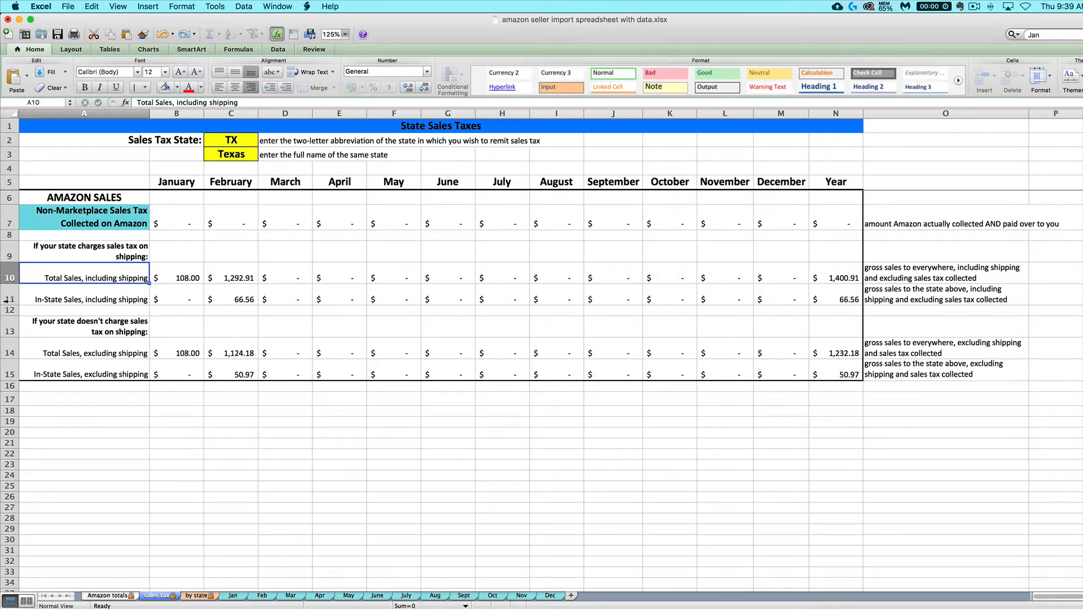
Step: Review the in-state sales rows including and excluding shipping and refresh so March totals appear
left_click(90, 299)
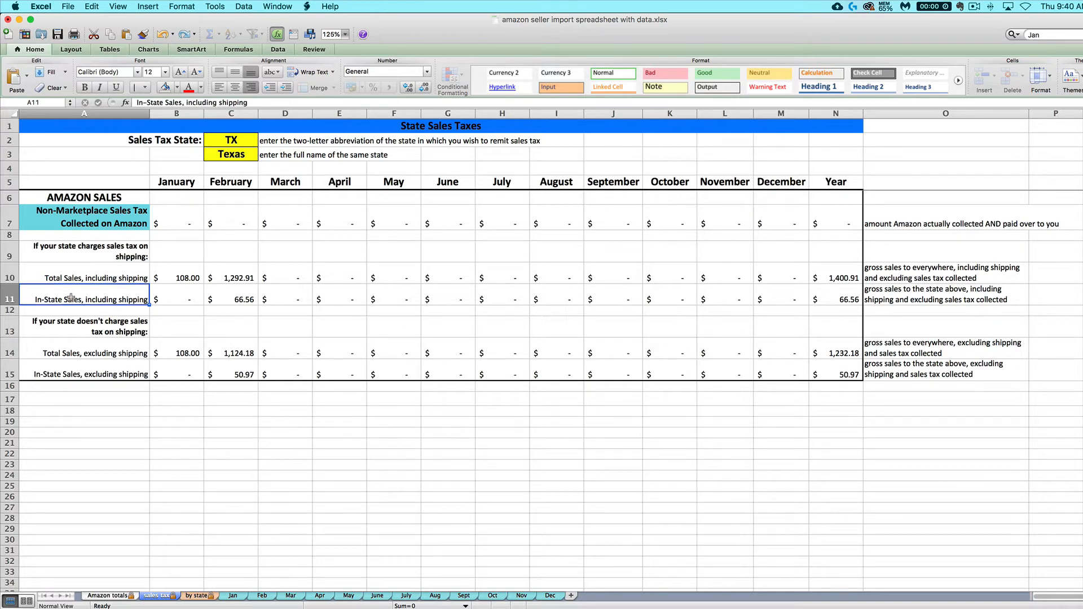
mouse_move(44, 365)
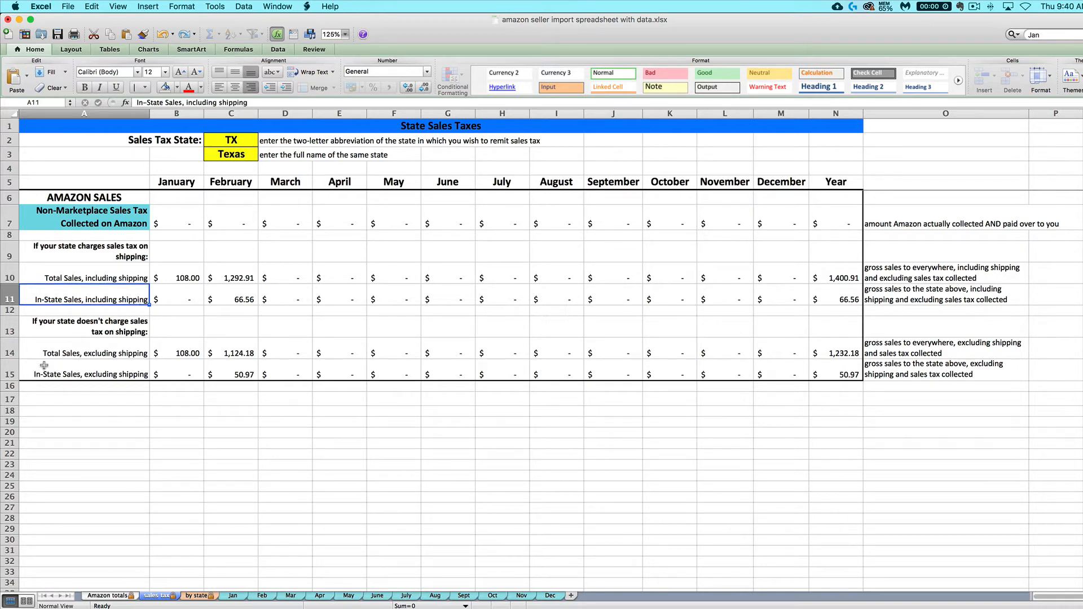
left_click(90, 374)
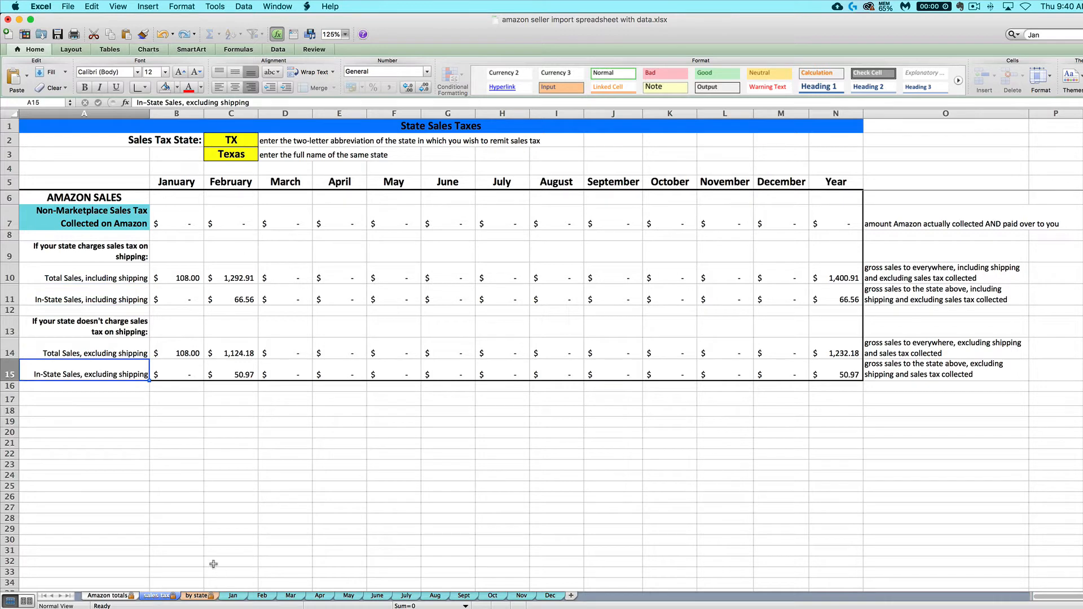
left_click(311, 48)
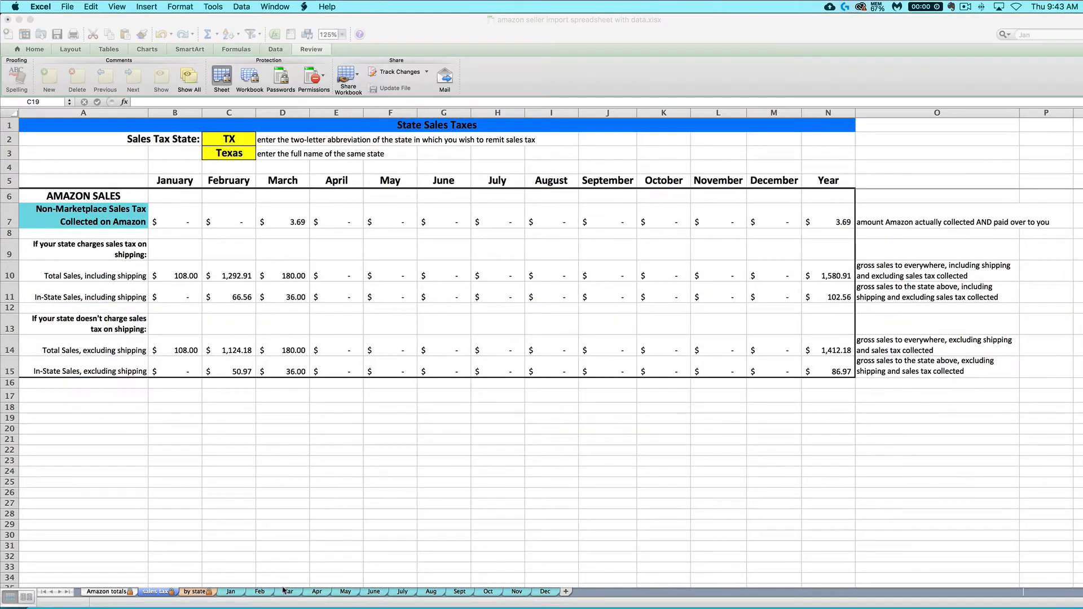
Step: Show the March transactions sheet and point out the Chicago order city
left_click(229, 418)
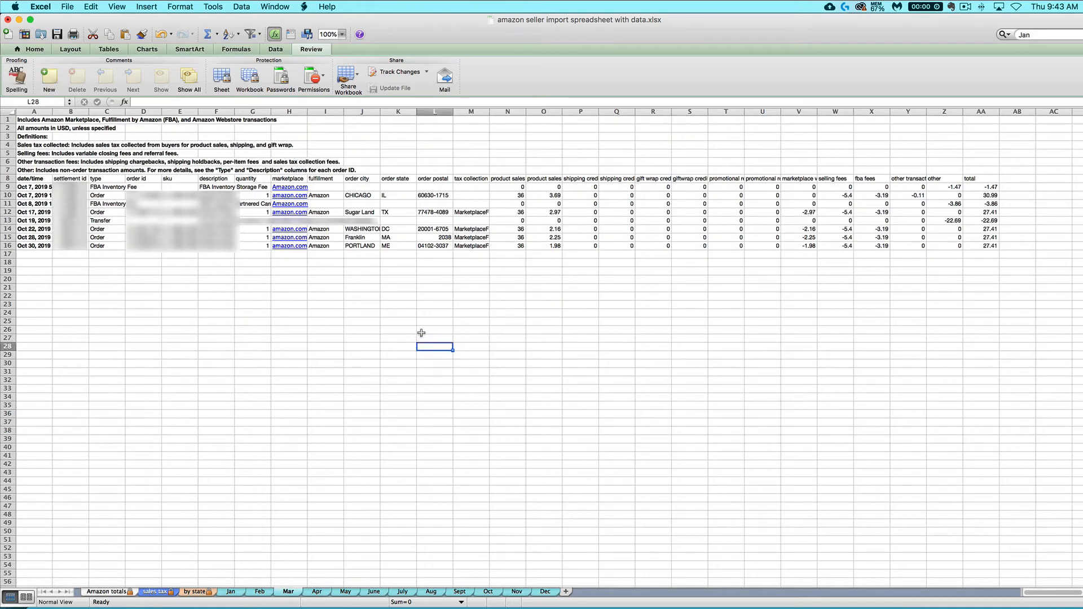
mouse_move(264, 291)
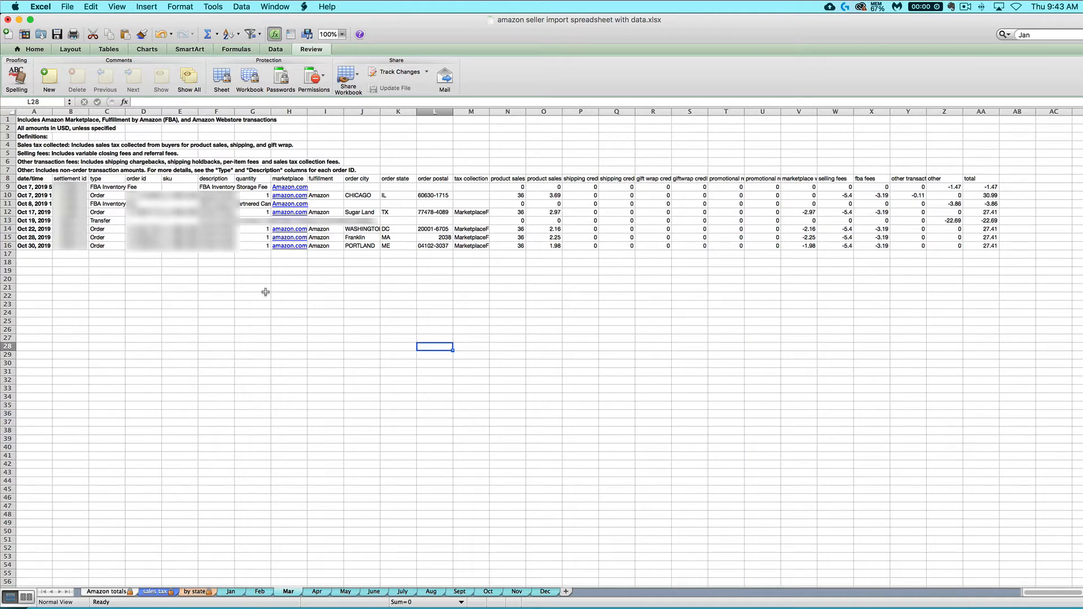
left_click(359, 195)
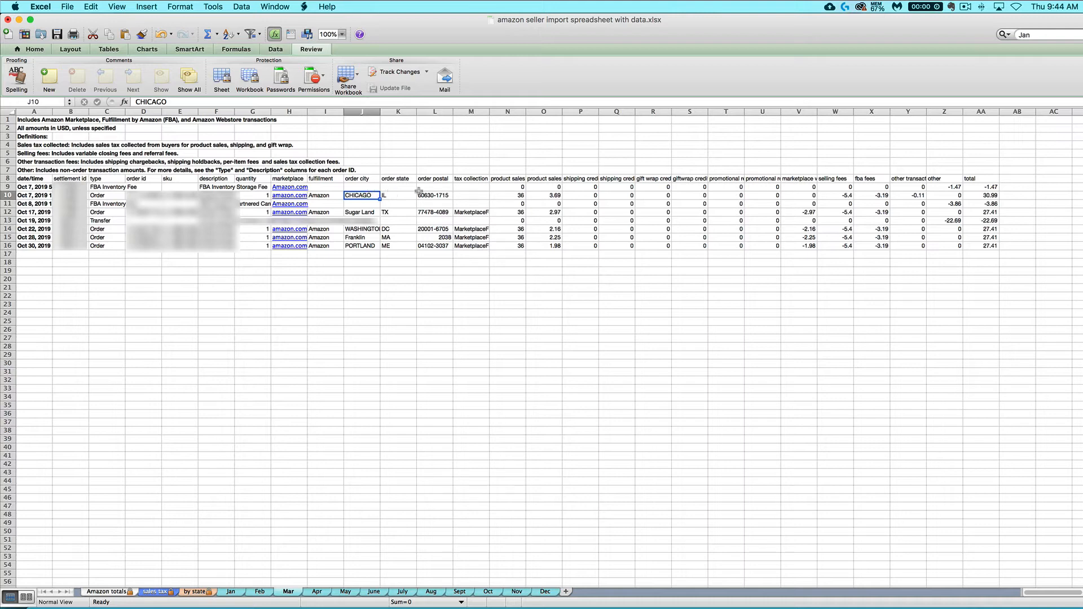
mouse_move(540, 192)
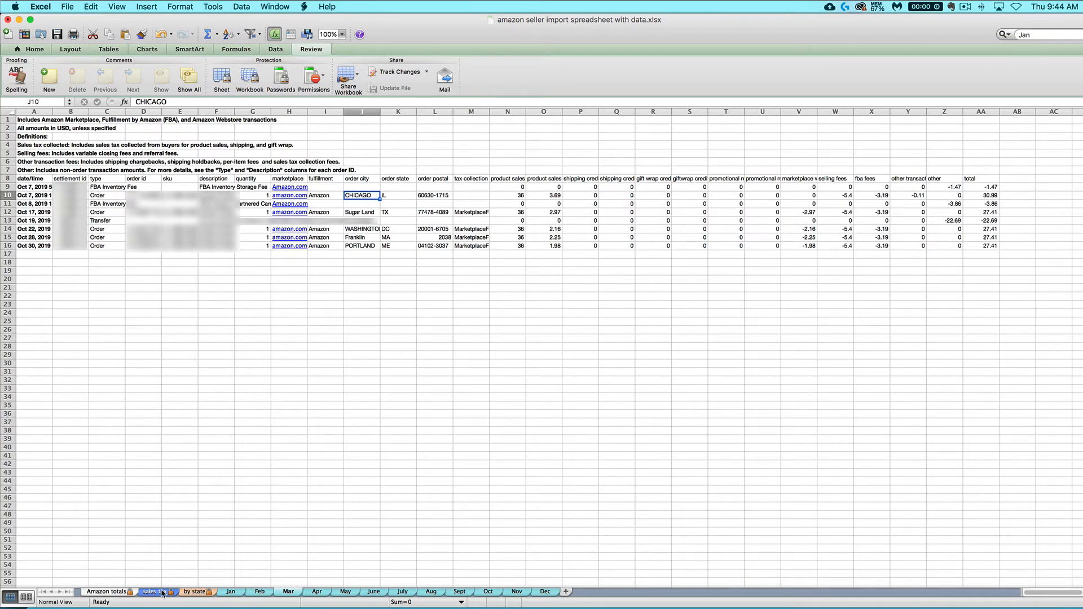
Step: Set the sales tax state to IL (Illinois) and review the in-state sales rows
left_click(154, 591)
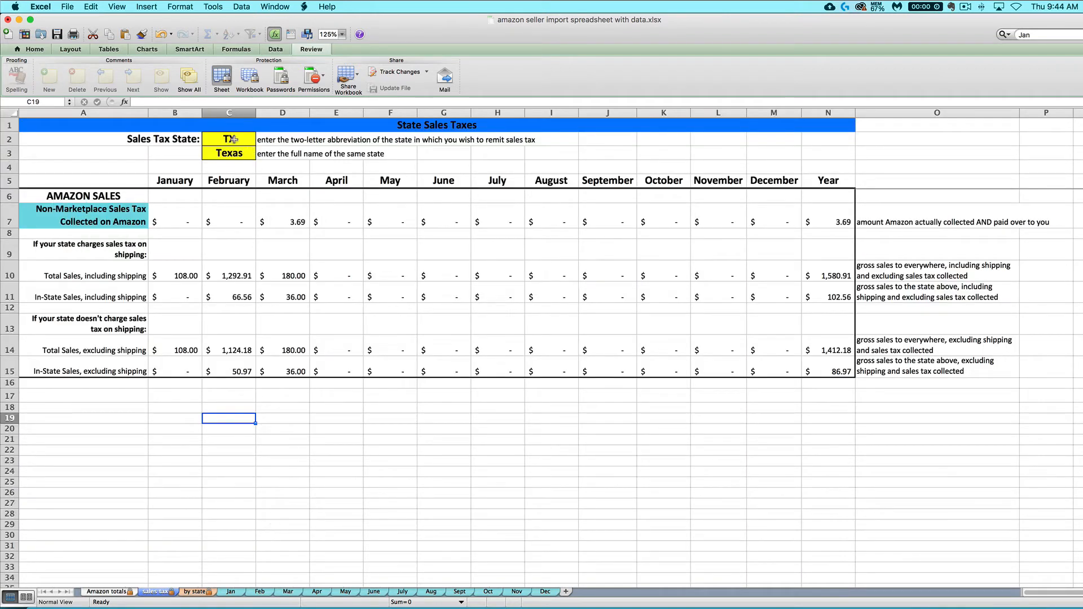
type("IL")
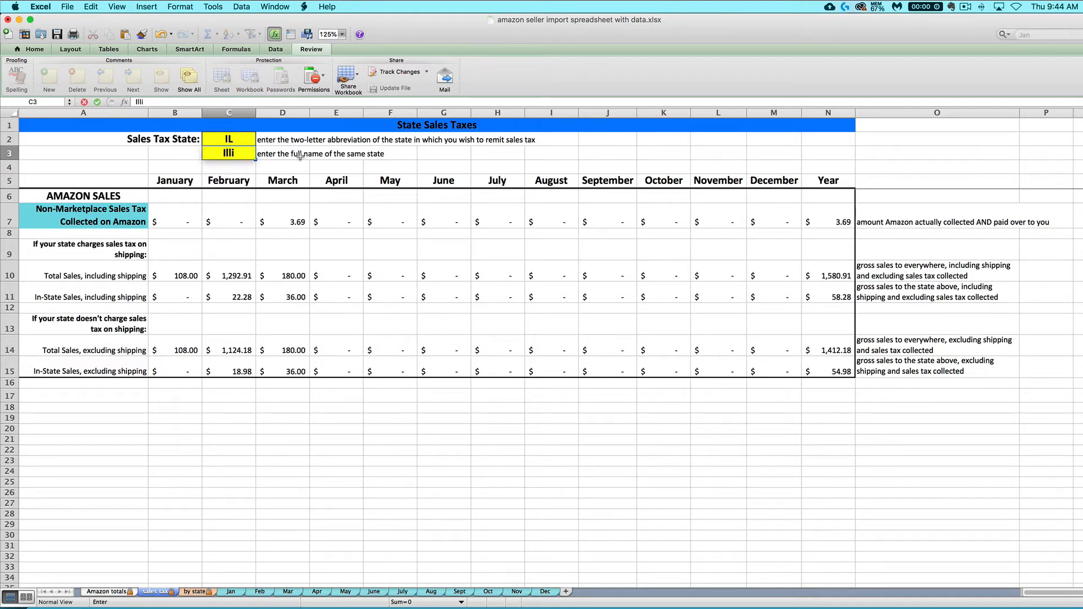
key("Return")
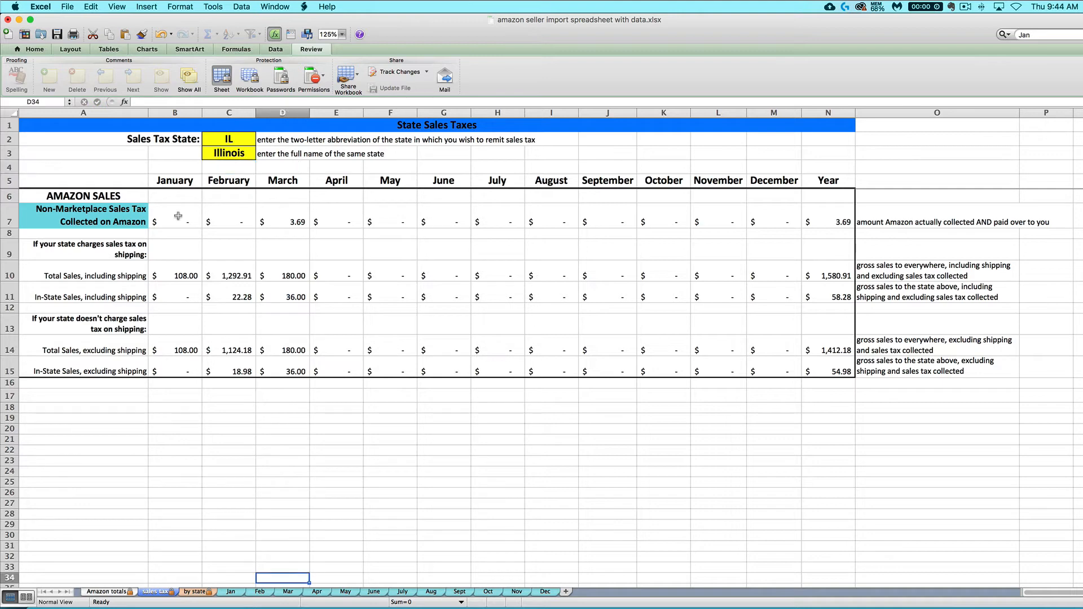
mouse_move(248, 263)
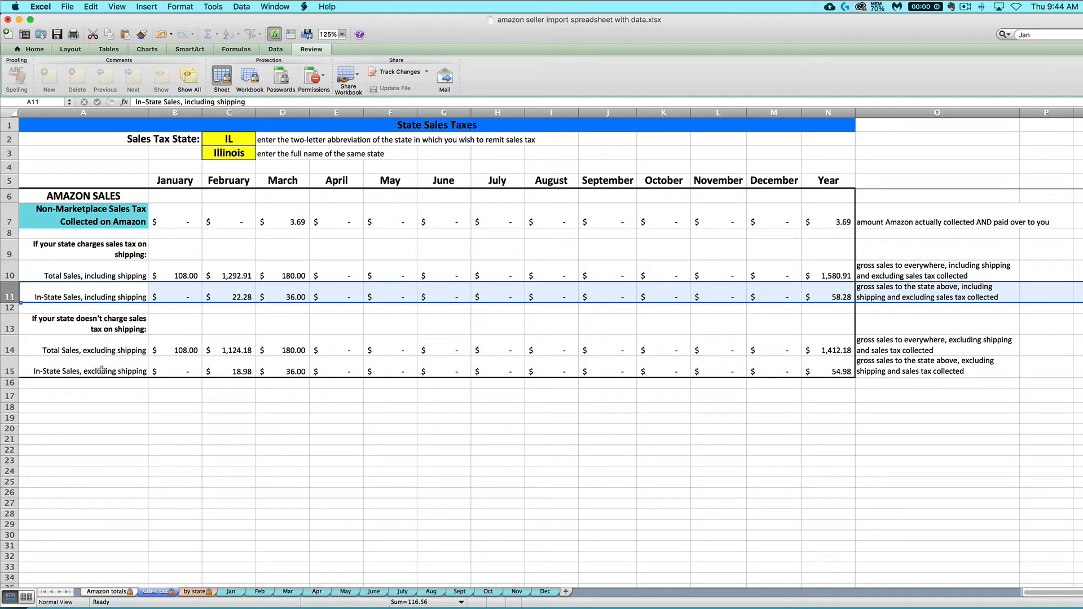
left_click(90, 371)
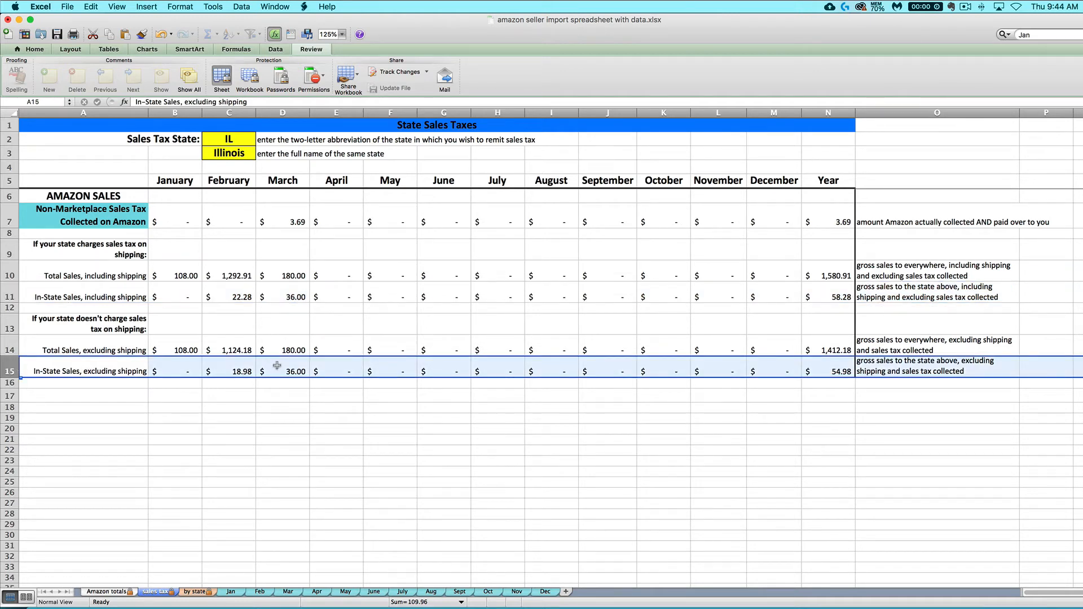
left_click(90, 296)
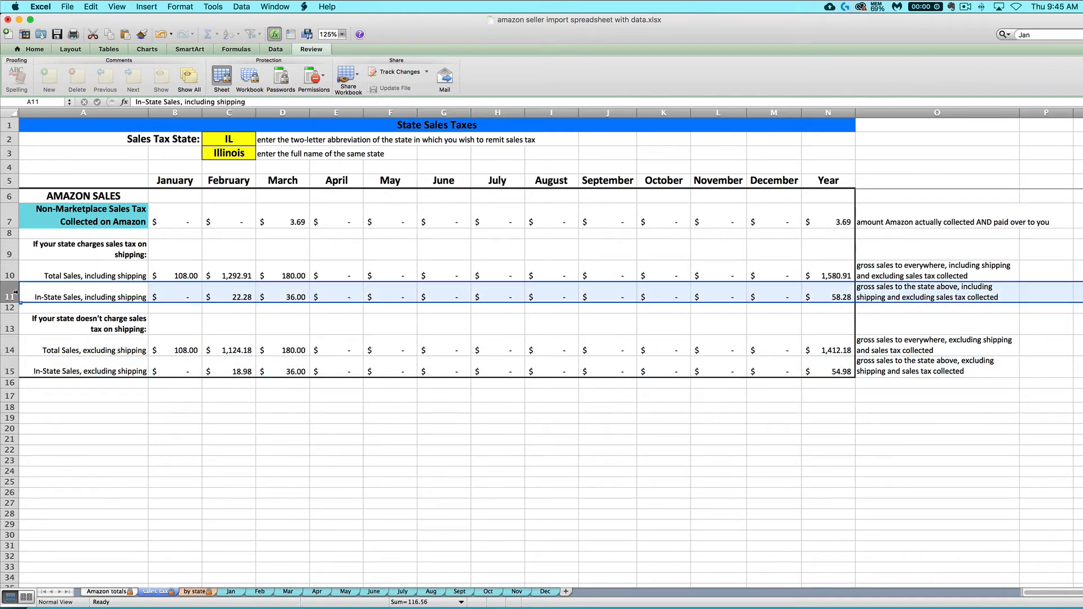
mouse_move(31, 371)
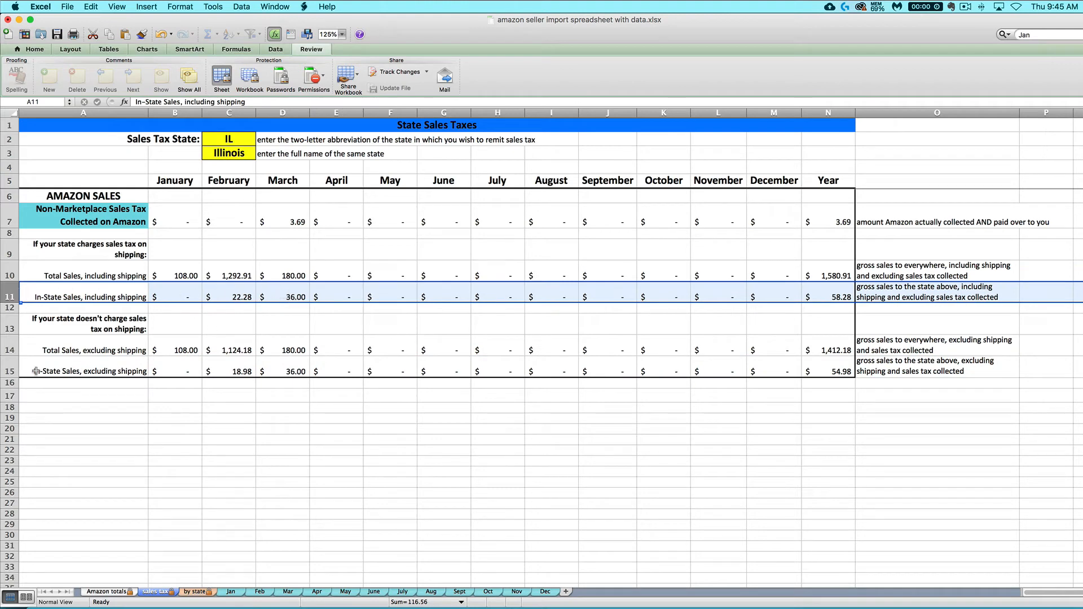
Step: Inspect the March in-state sales and sales tax collected formulas for Illinois
left_click(442, 371)
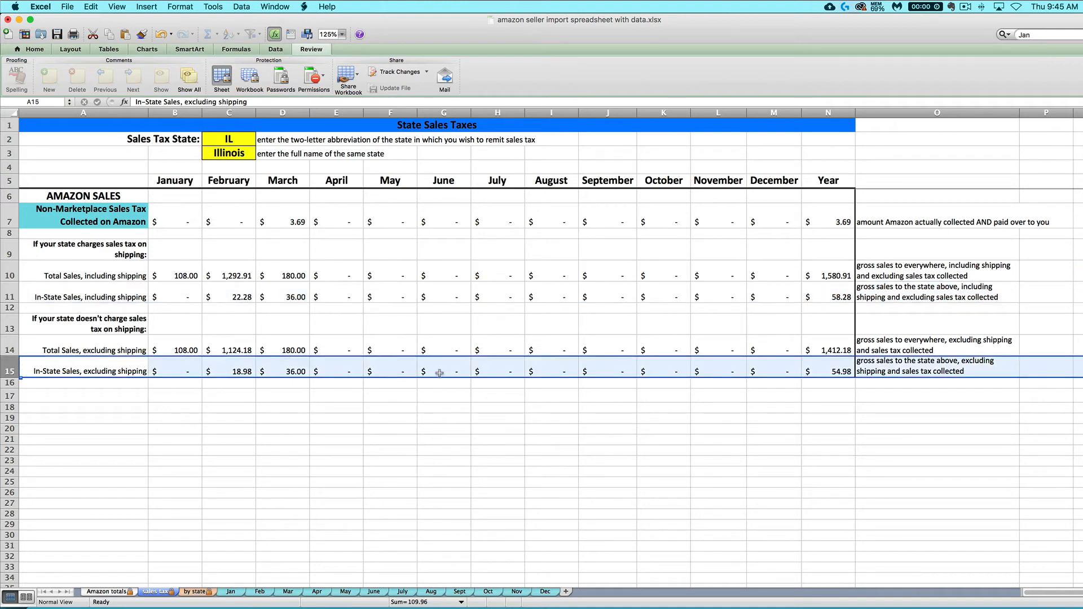
left_click(282, 297)
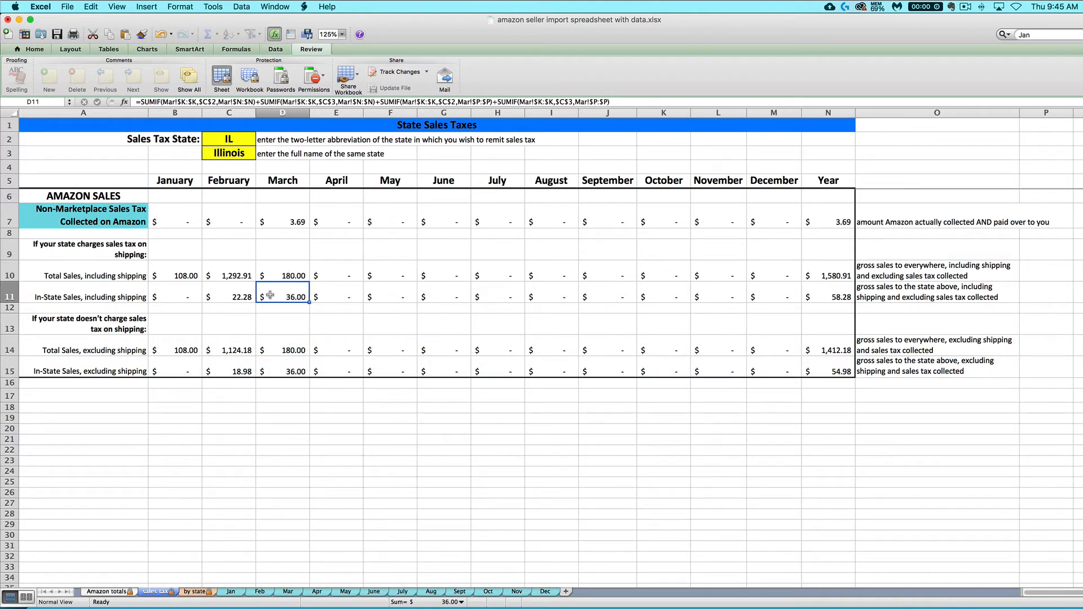
mouse_move(285, 371)
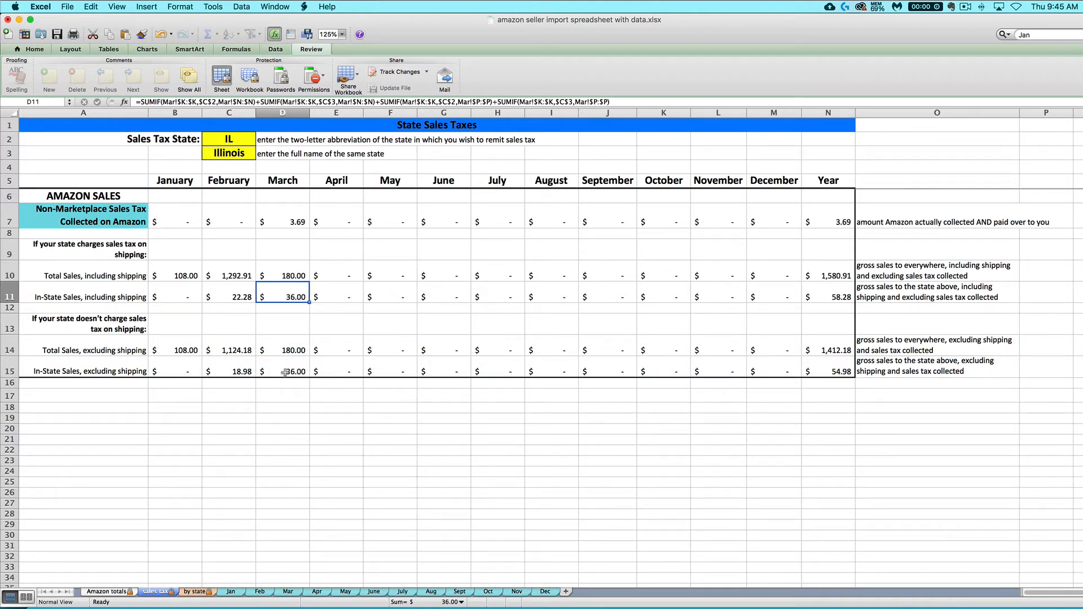
mouse_move(269, 322)
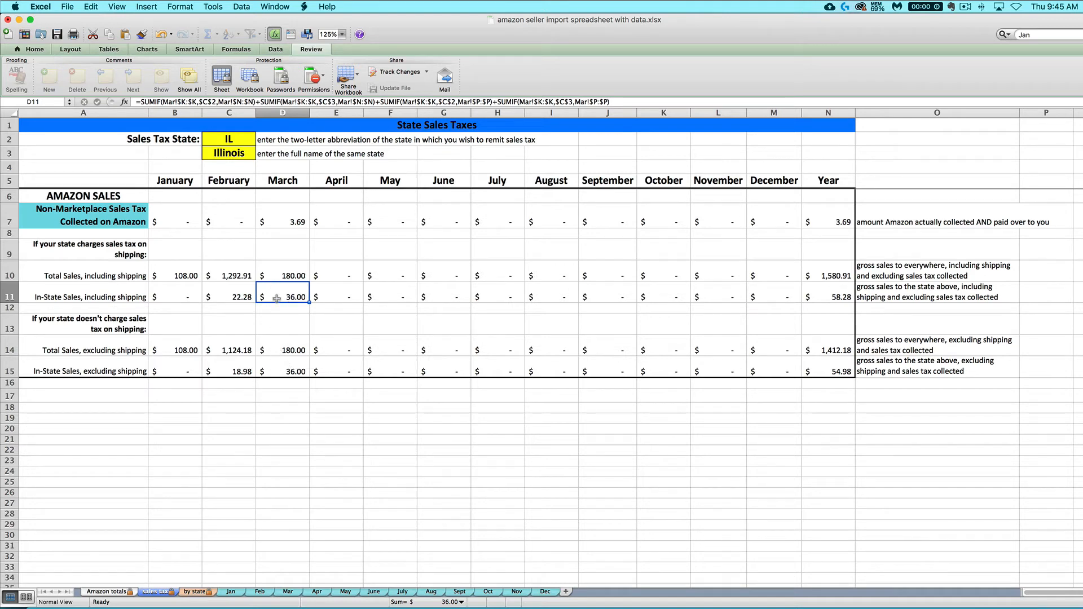
left_click(282, 217)
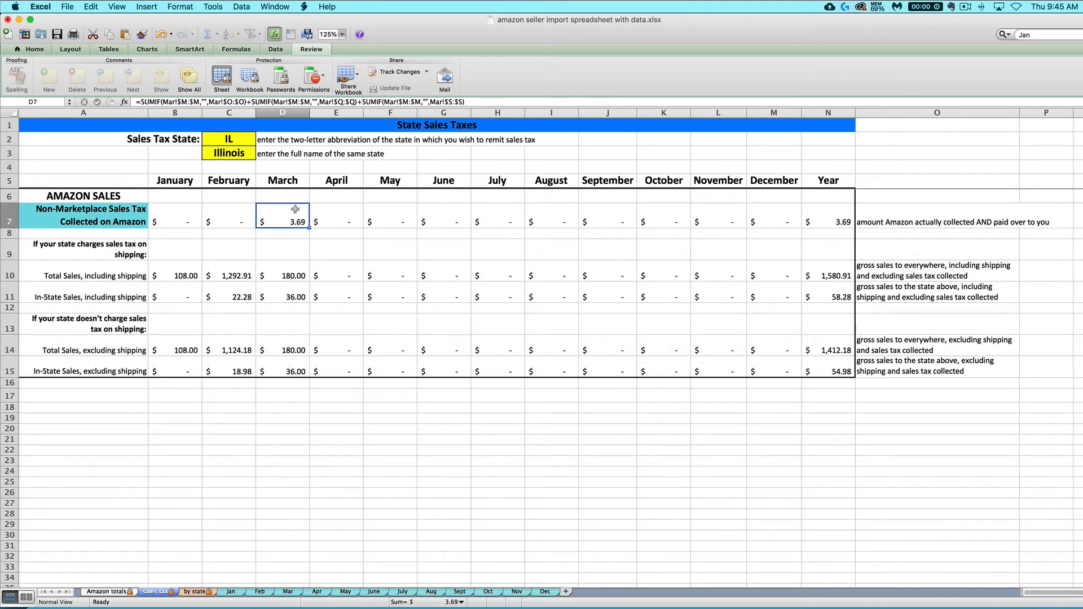
mouse_move(325, 220)
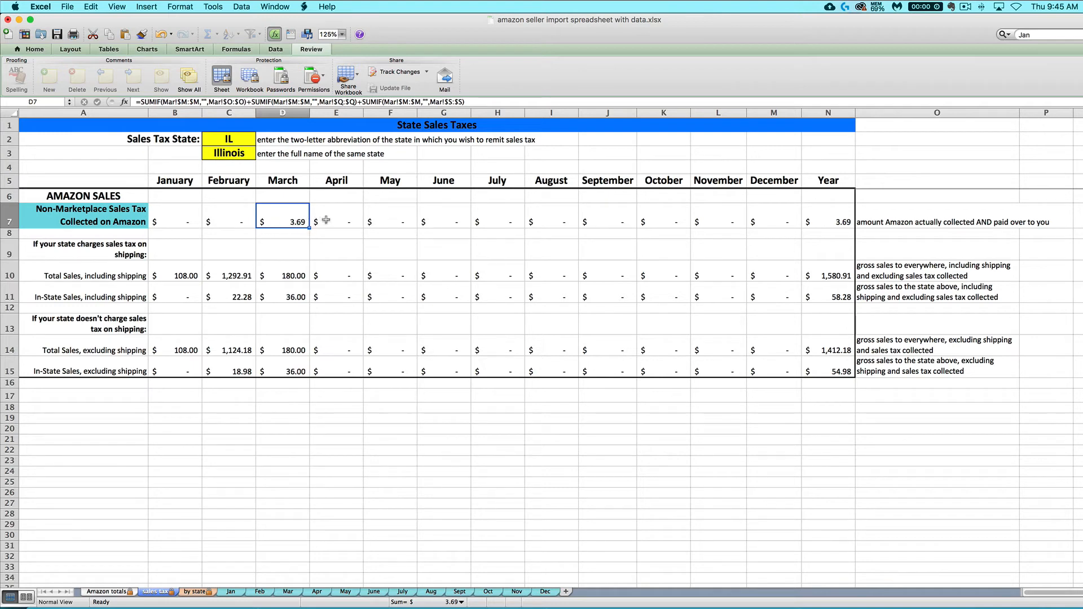
mouse_move(289, 226)
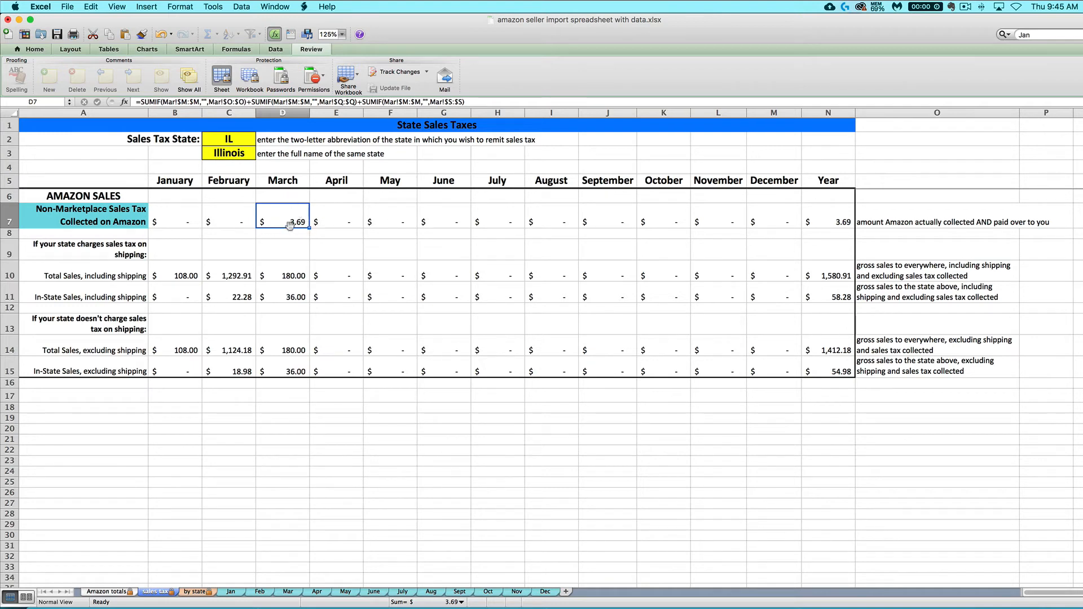
left_click(281, 297)
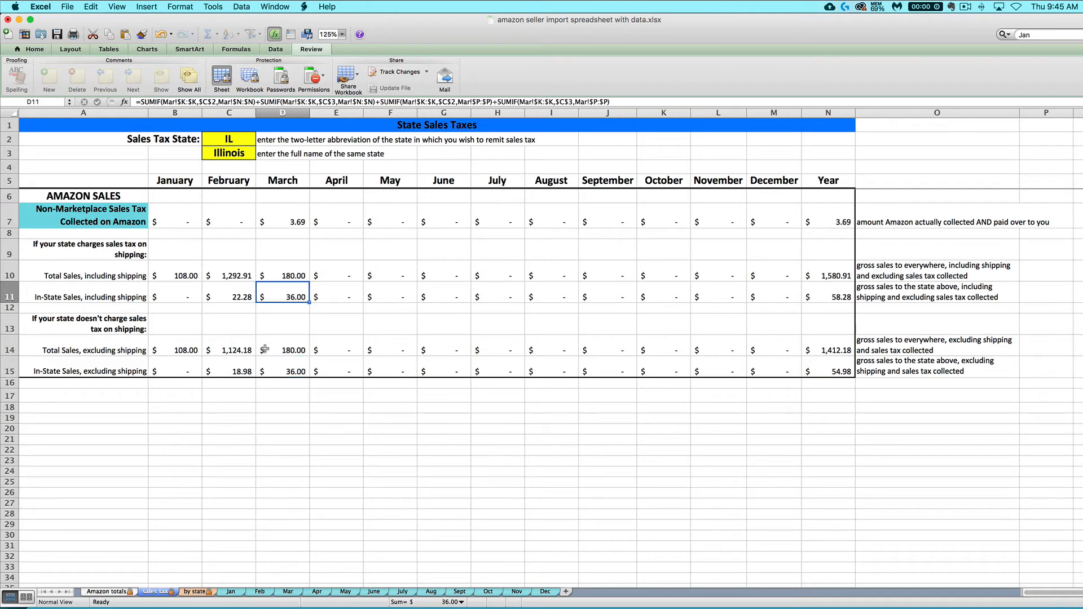
left_click(282, 371)
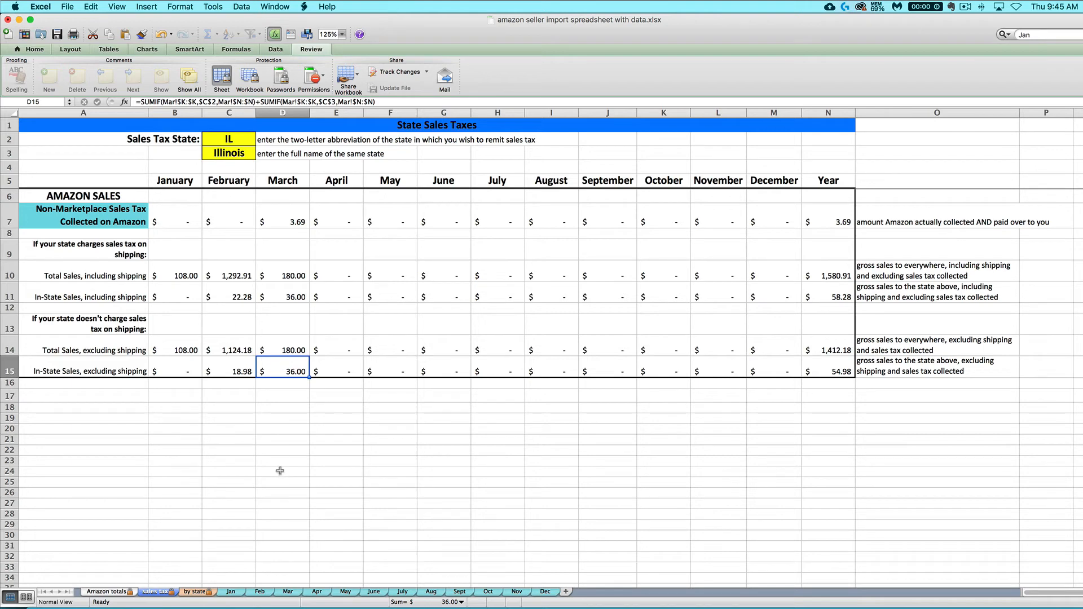
Step: Show the by-state sheet with monthly transaction counts and gross sales per state
left_click(195, 591)
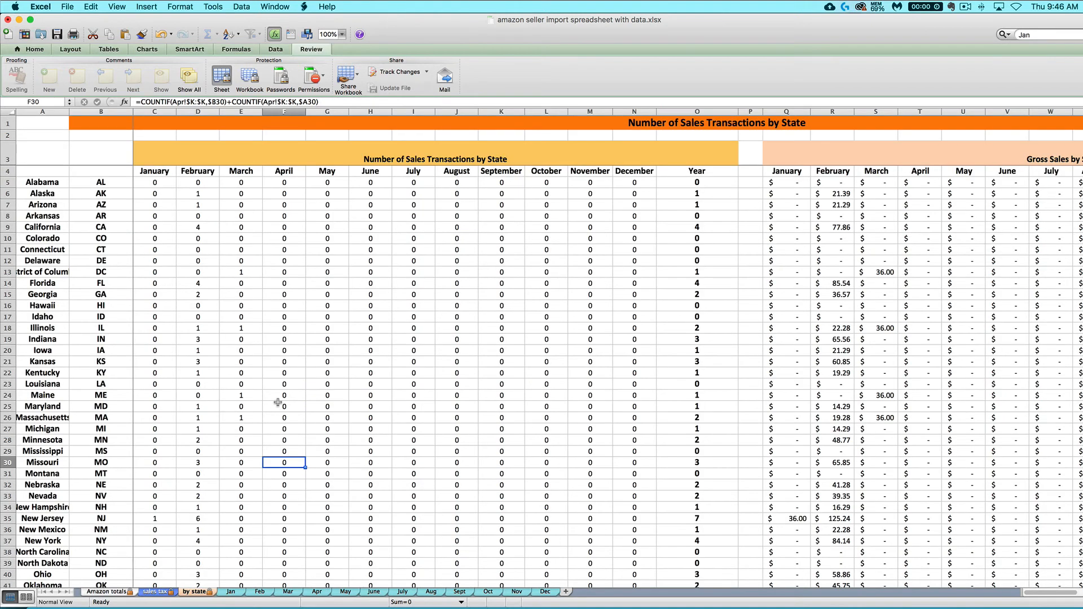
mouse_move(213, 278)
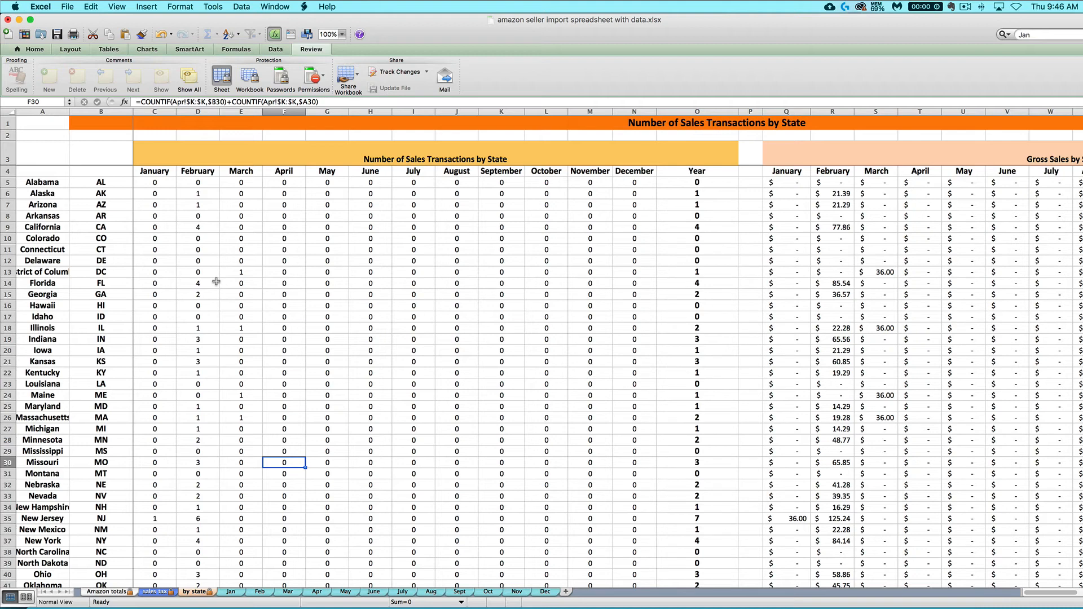
mouse_move(205, 295)
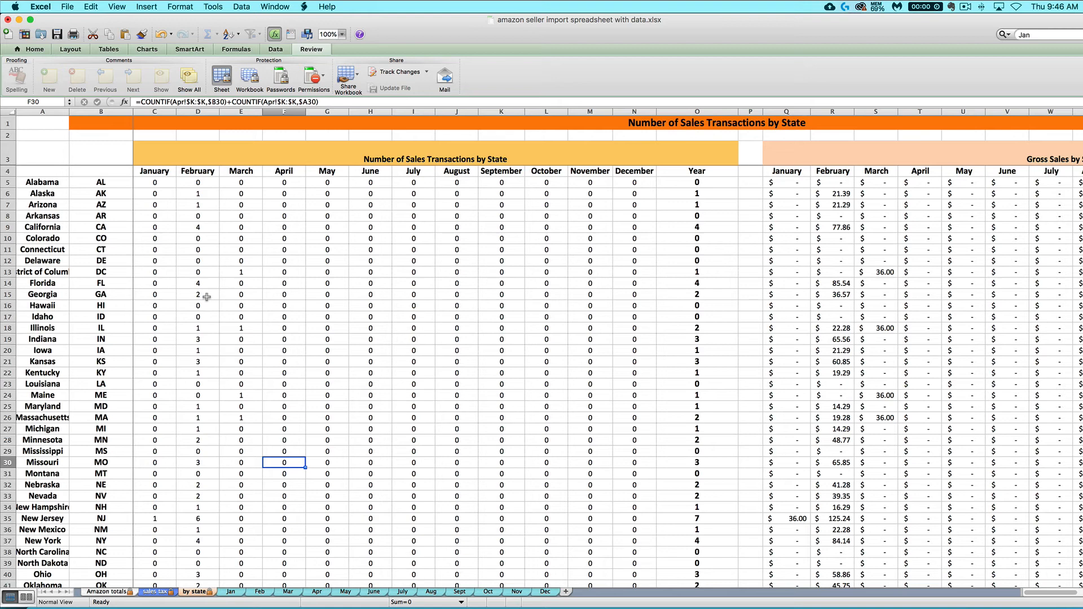
mouse_move(561, 156)
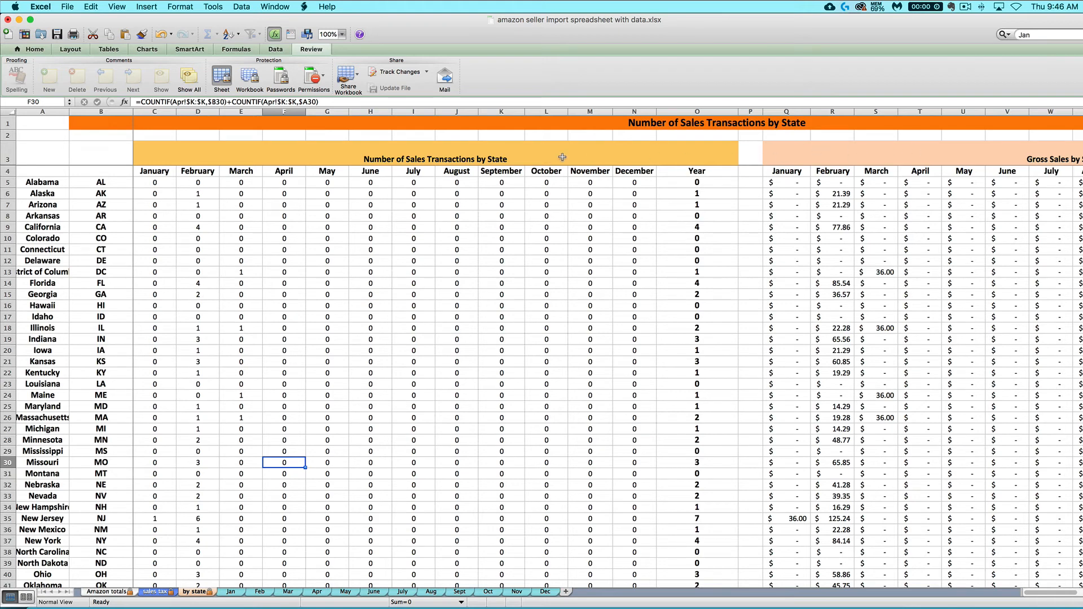
mouse_move(395, 156)
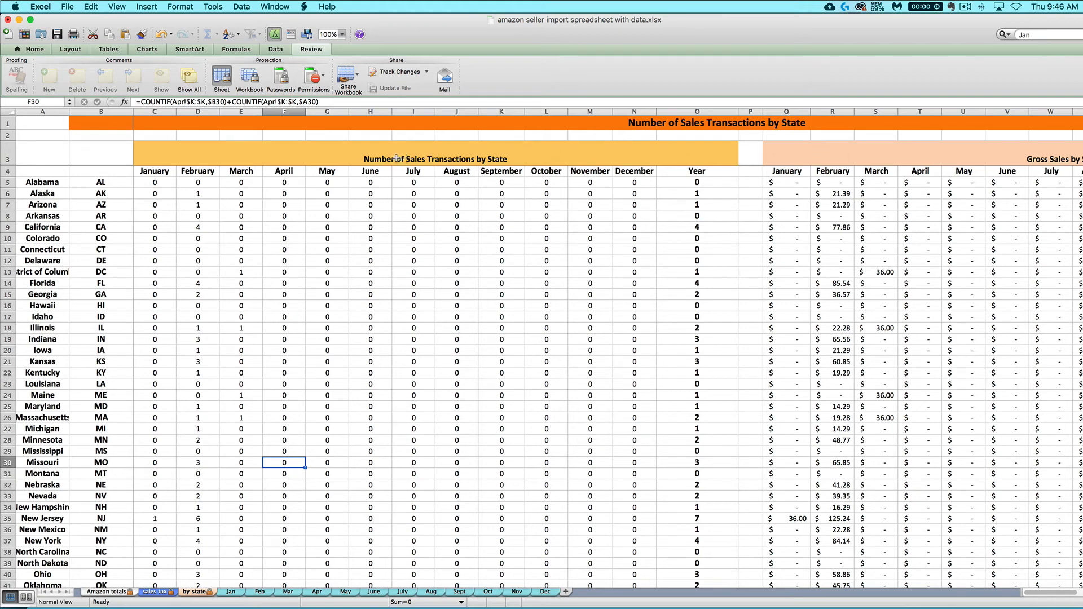
mouse_move(330, 263)
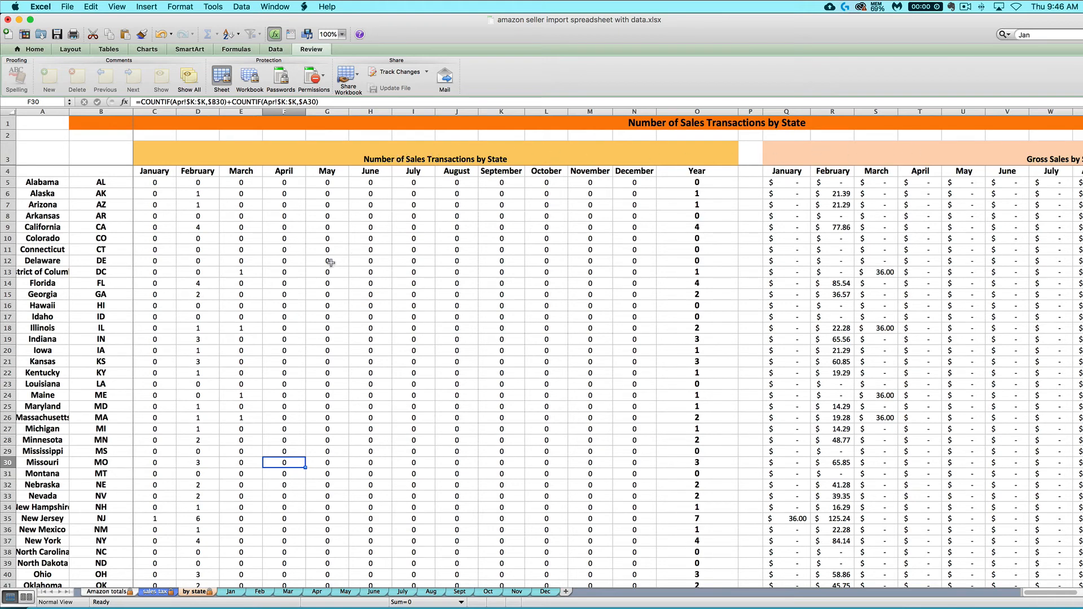
mouse_move(976, 163)
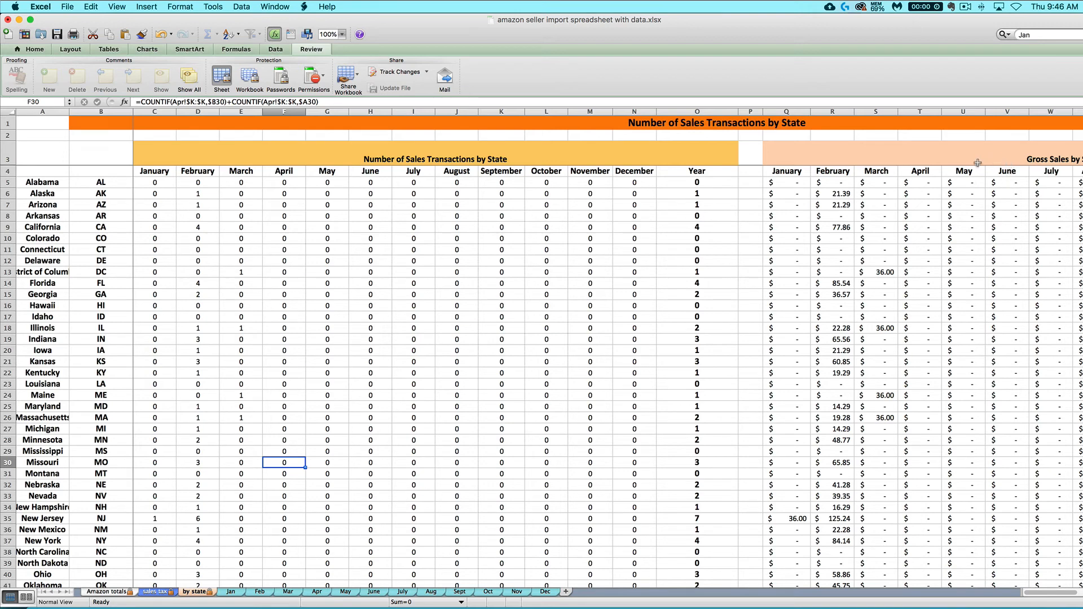
mouse_move(934, 175)
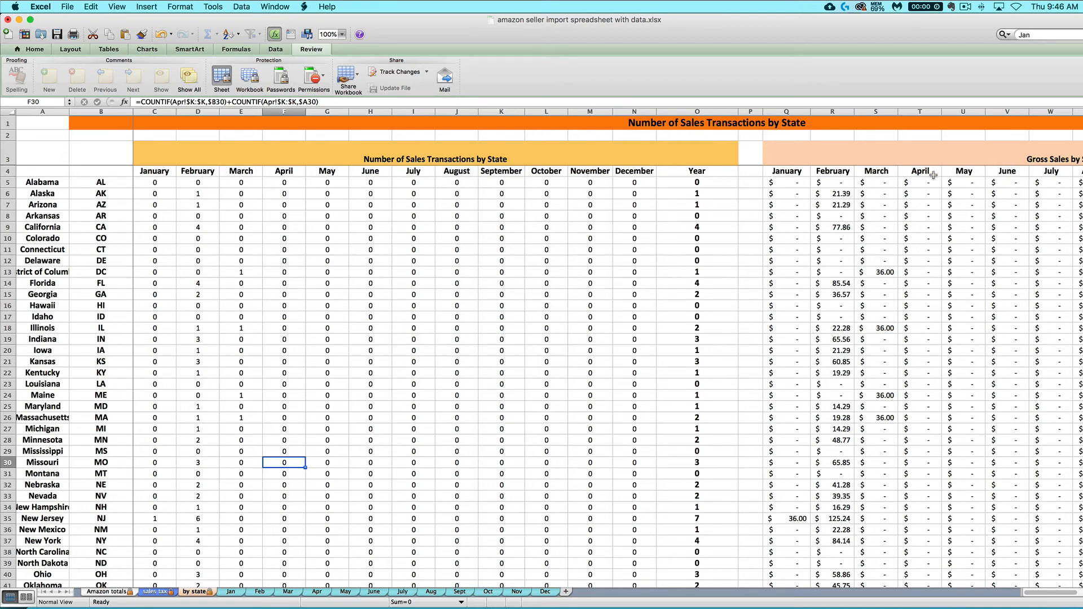
mouse_move(894, 183)
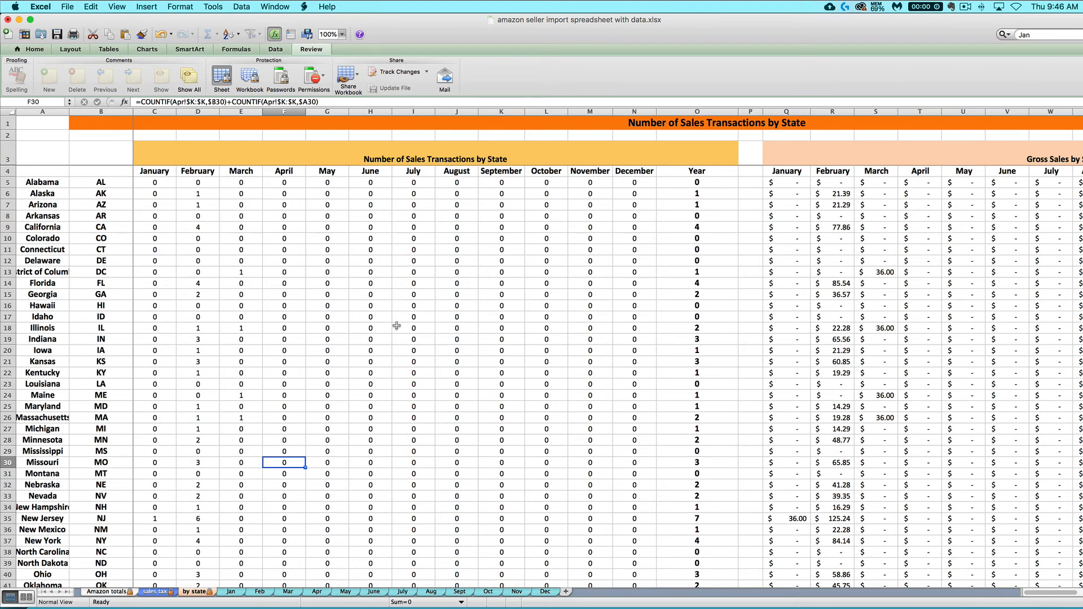
mouse_move(304, 389)
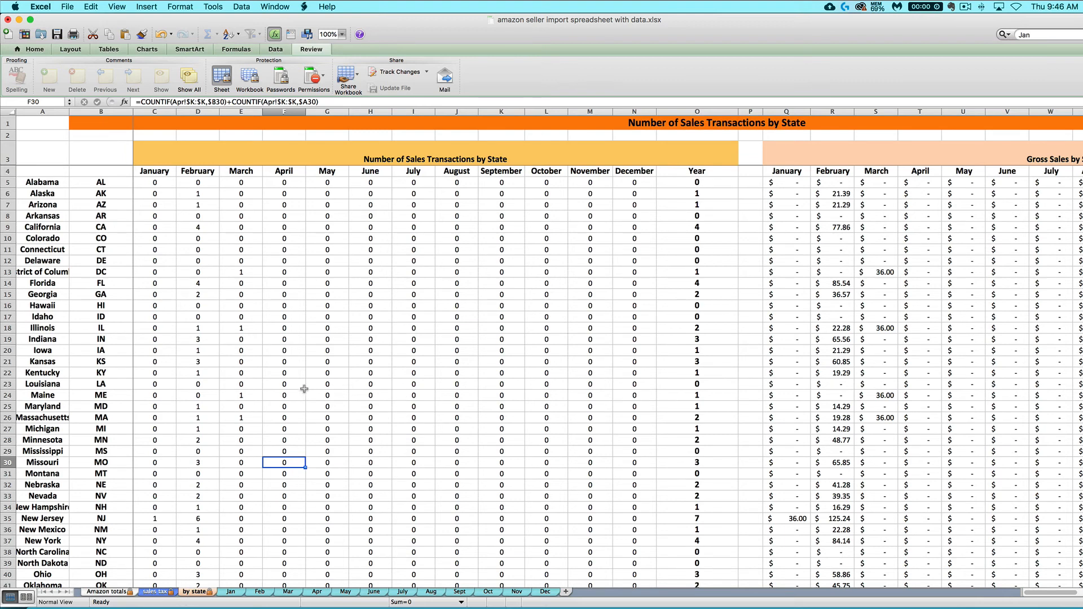
mouse_move(221, 467)
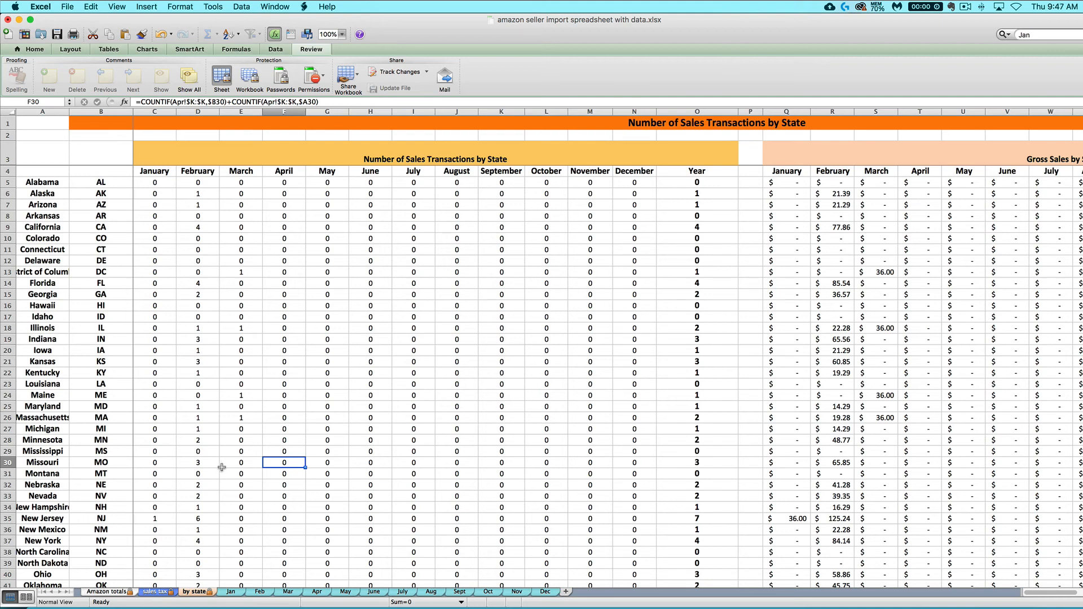
Step: Scroll through the by-state totals tables, then return to the sales tax sheet set to Texas
scroll("right", 3)
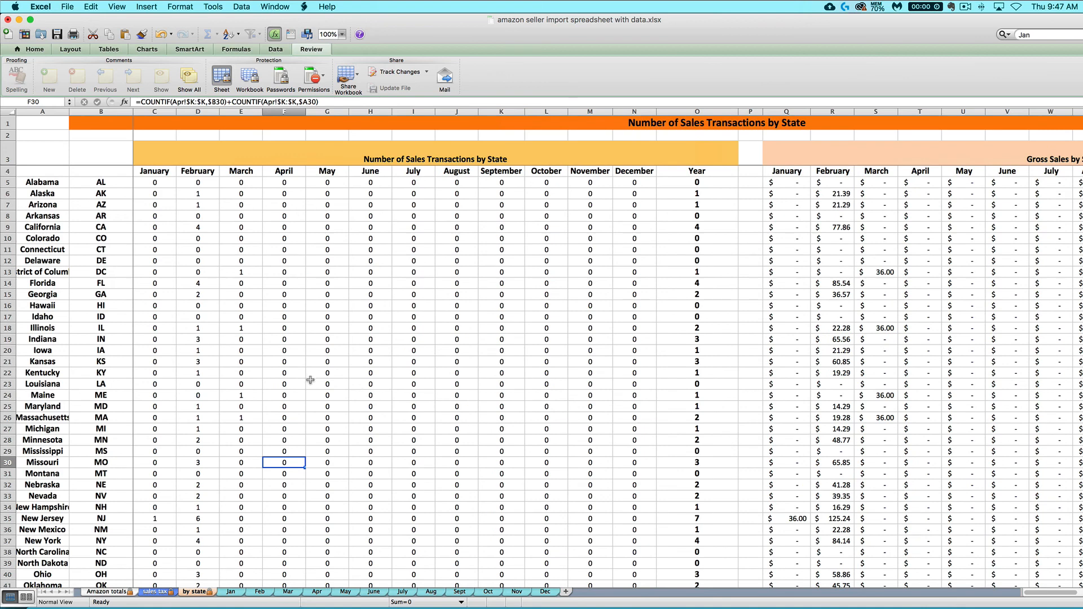
scroll("down", 3)
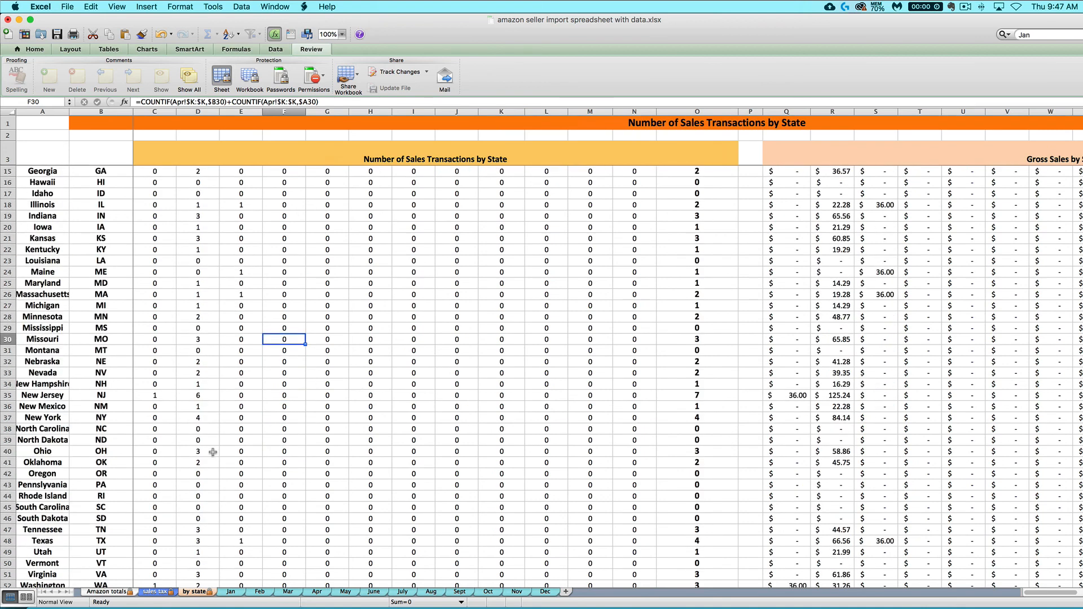
scroll("down", 3)
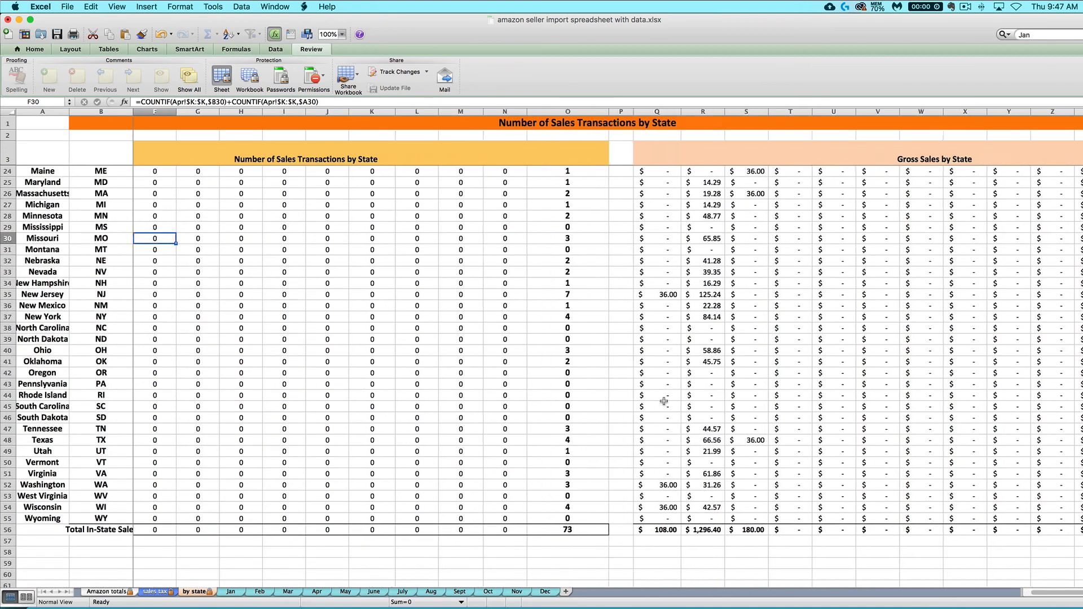
scroll("right", 3)
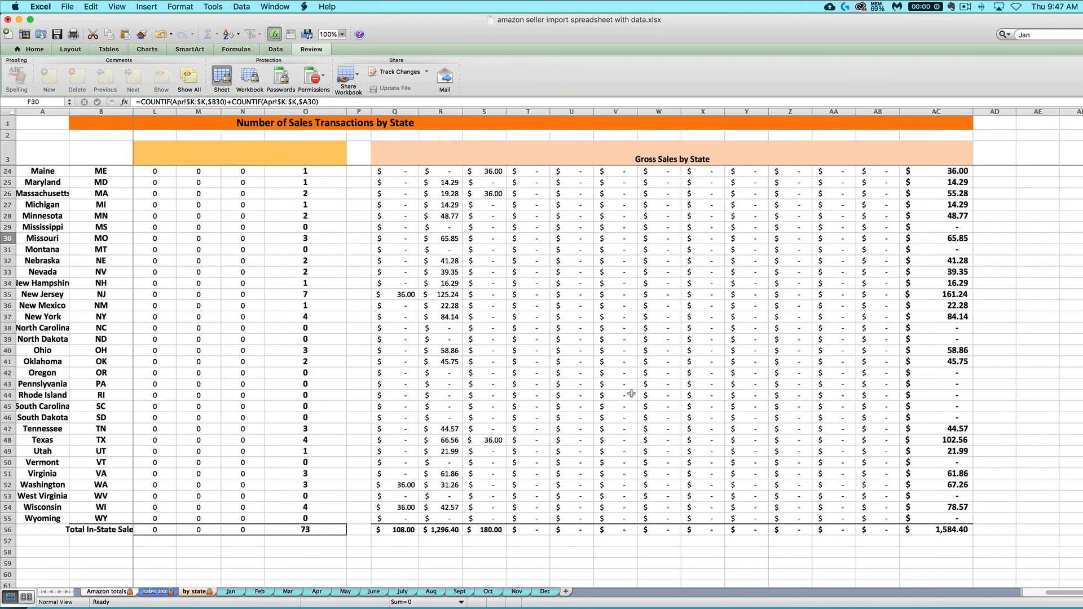
scroll("up", 3)
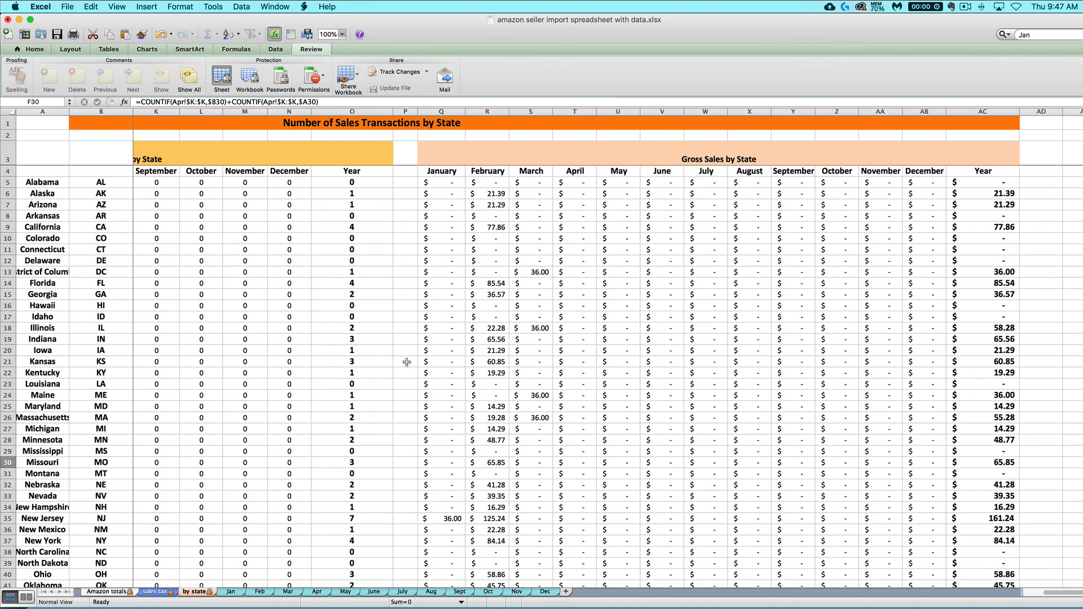
mouse_move(503, 350)
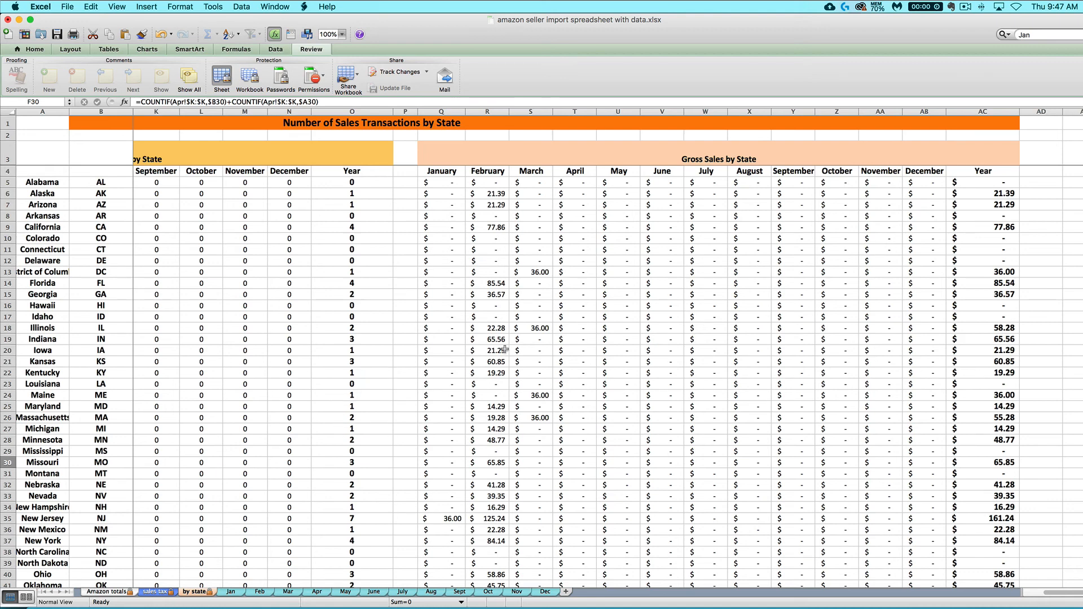
mouse_move(308, 429)
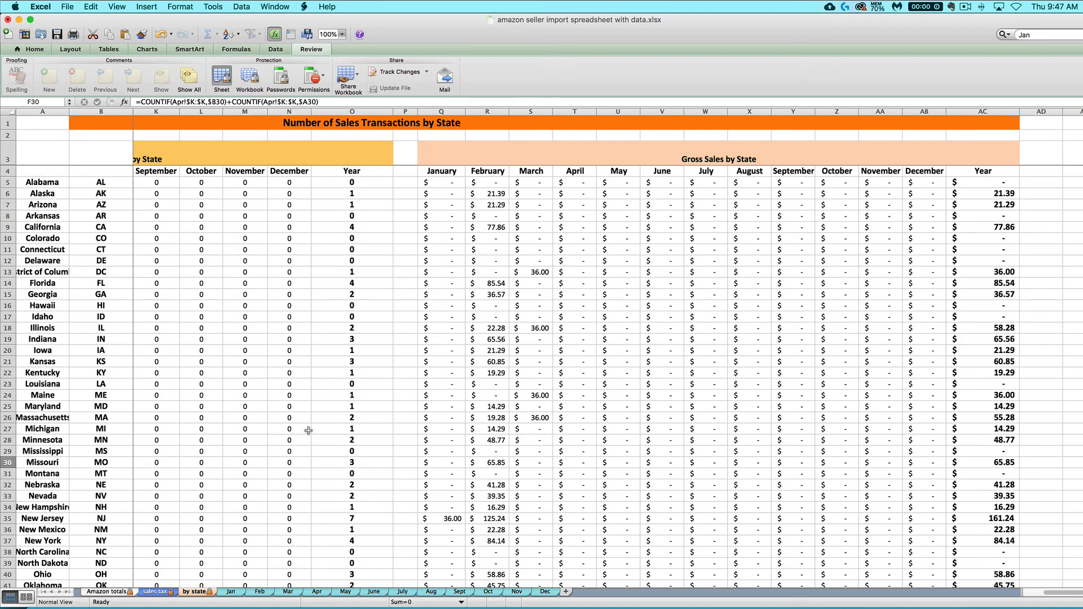
mouse_move(367, 238)
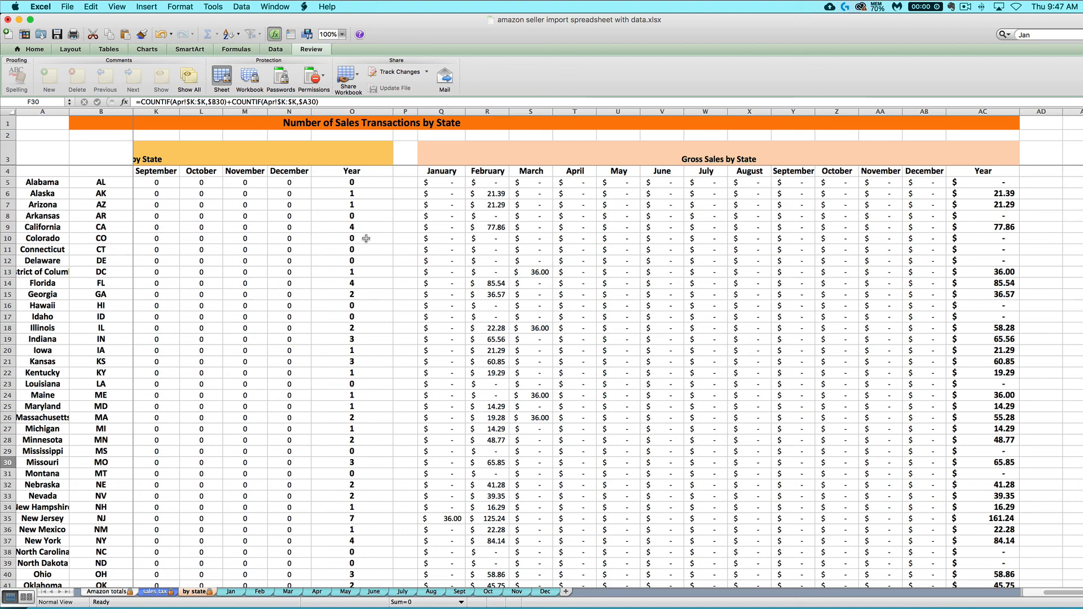
mouse_move(418, 429)
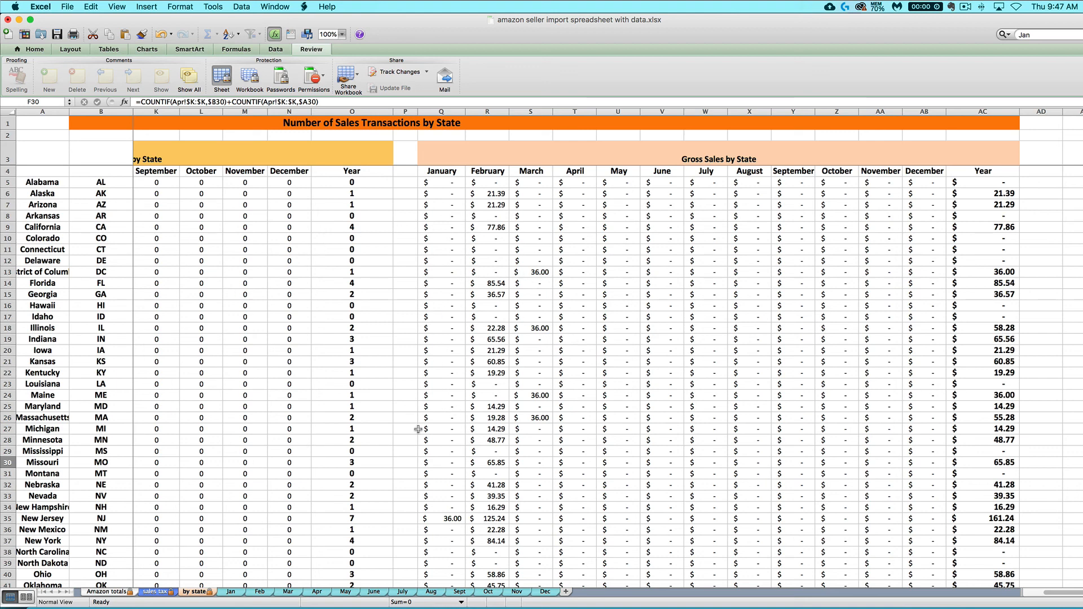
mouse_move(540, 351)
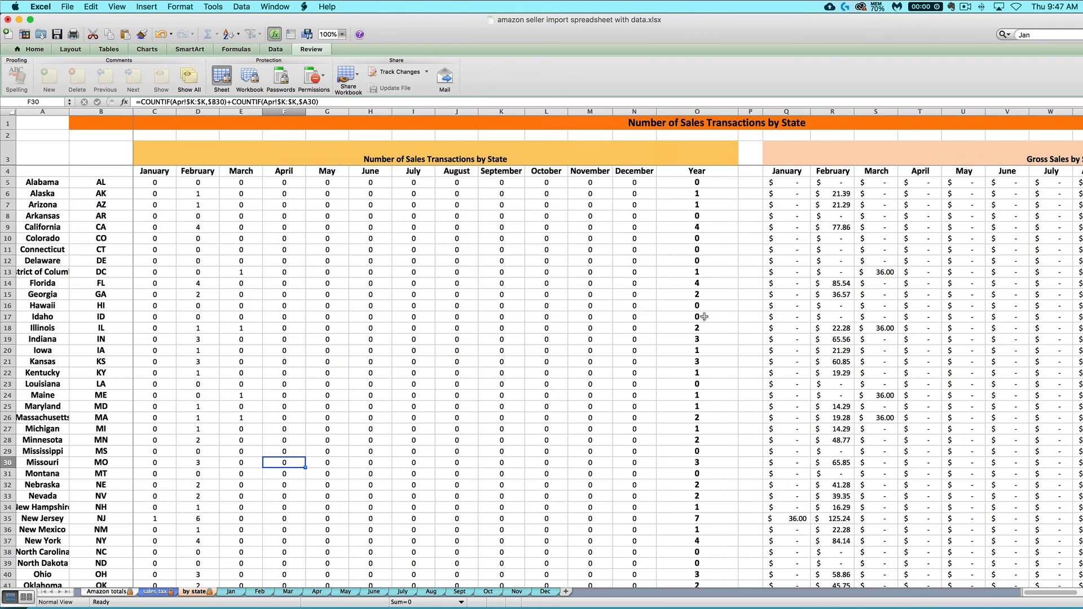
mouse_move(471, 303)
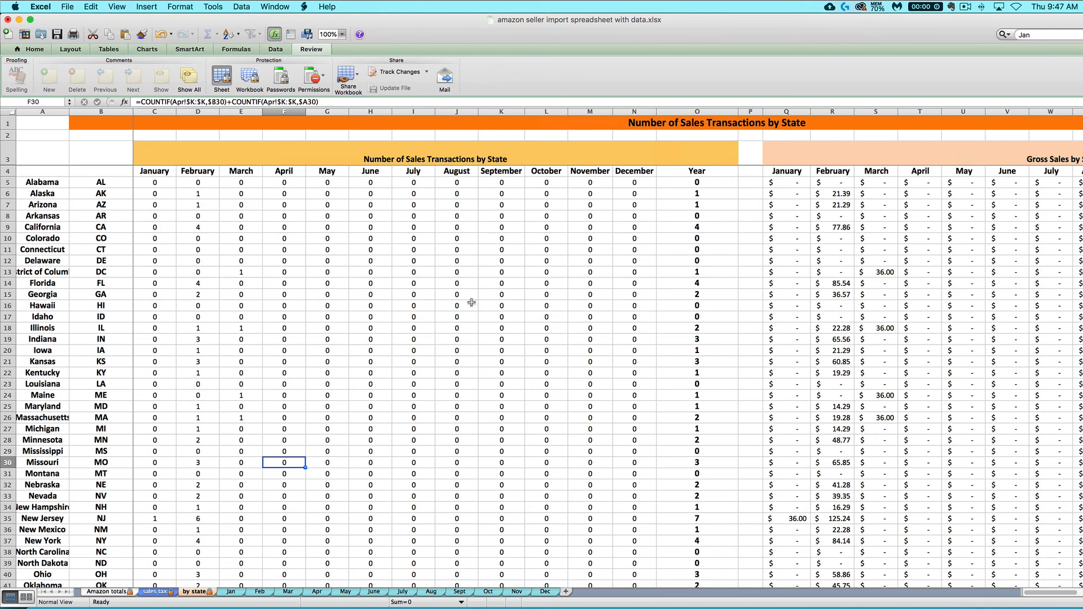
left_click(156, 590)
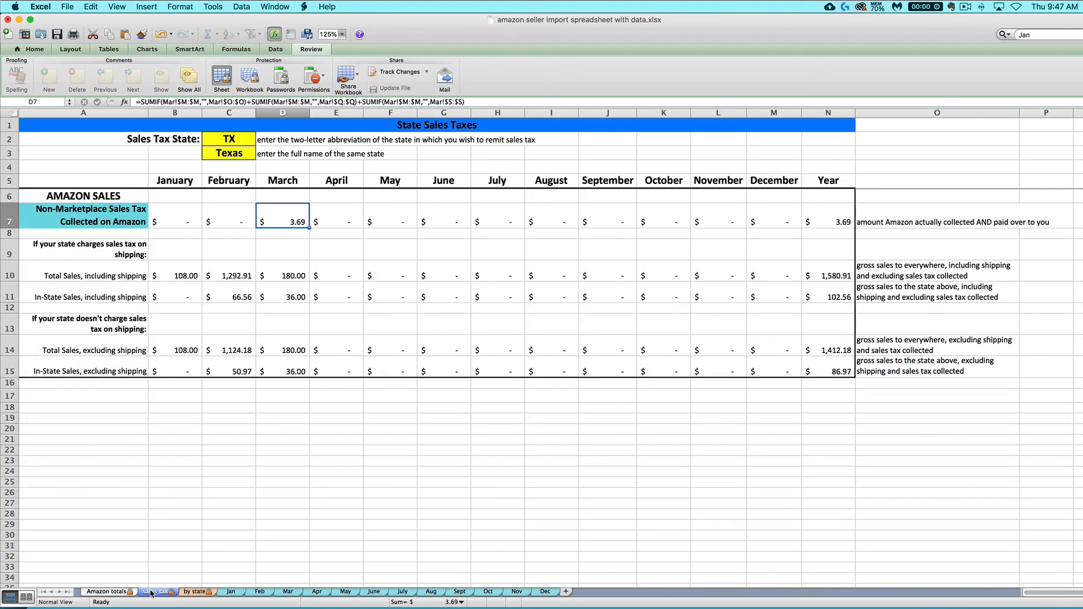